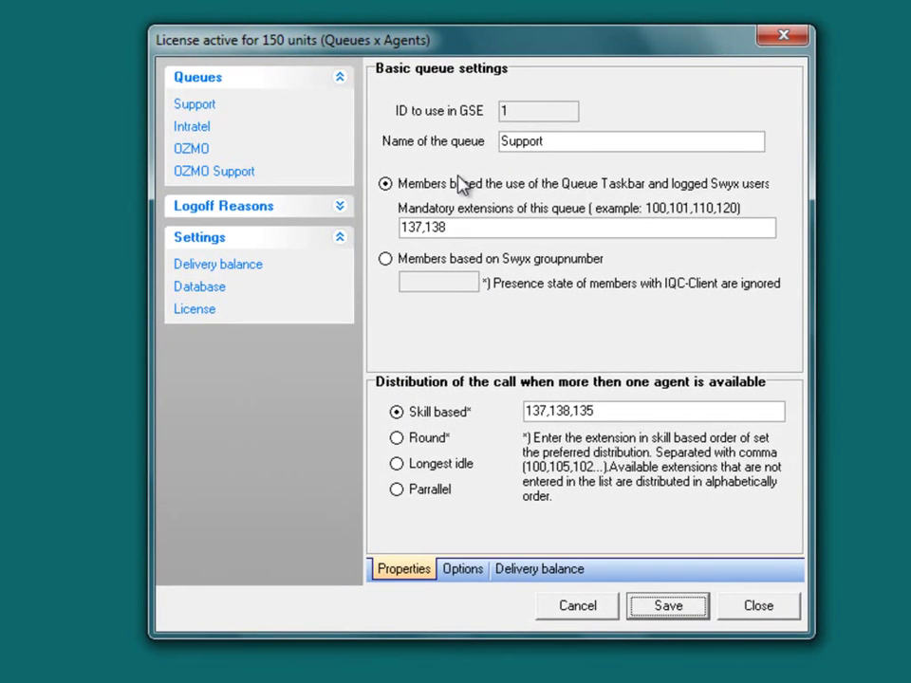
mouse_move(332, 275)
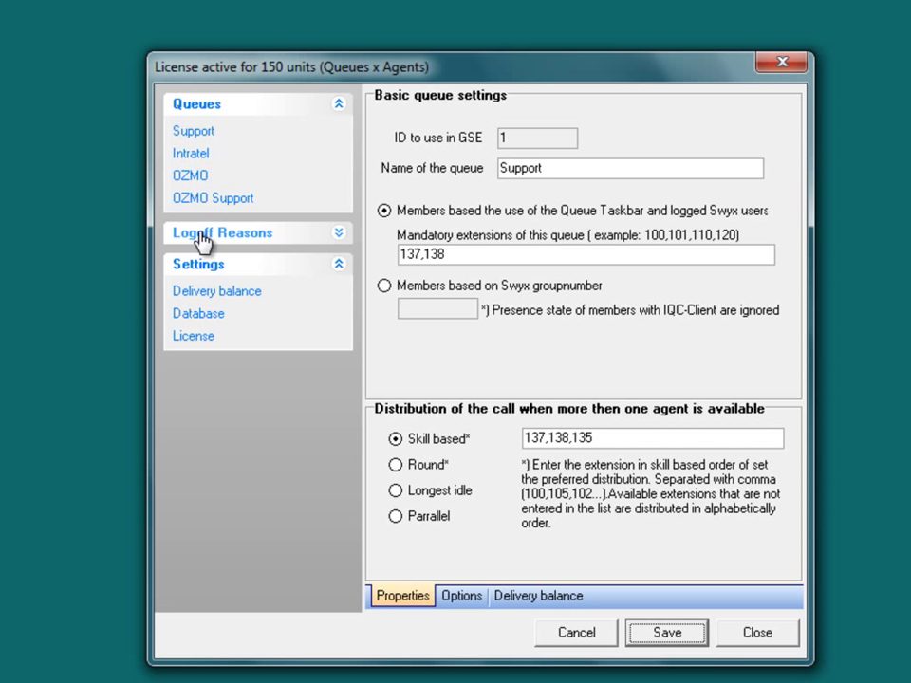
- Expand and collapse Logoff Reasons, then bring up the Queues context menu
click(222, 231)
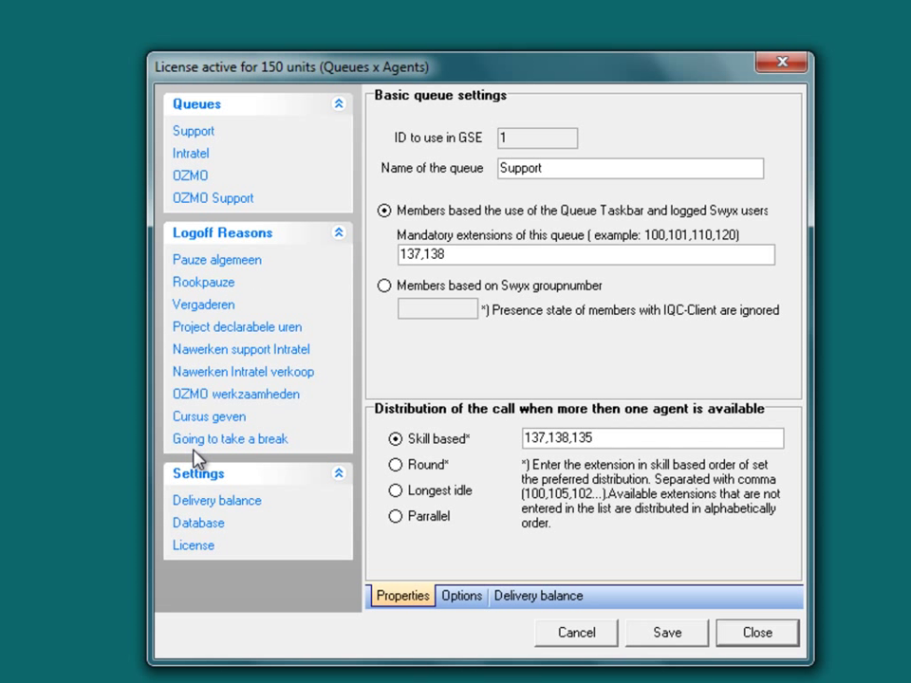
click(338, 232)
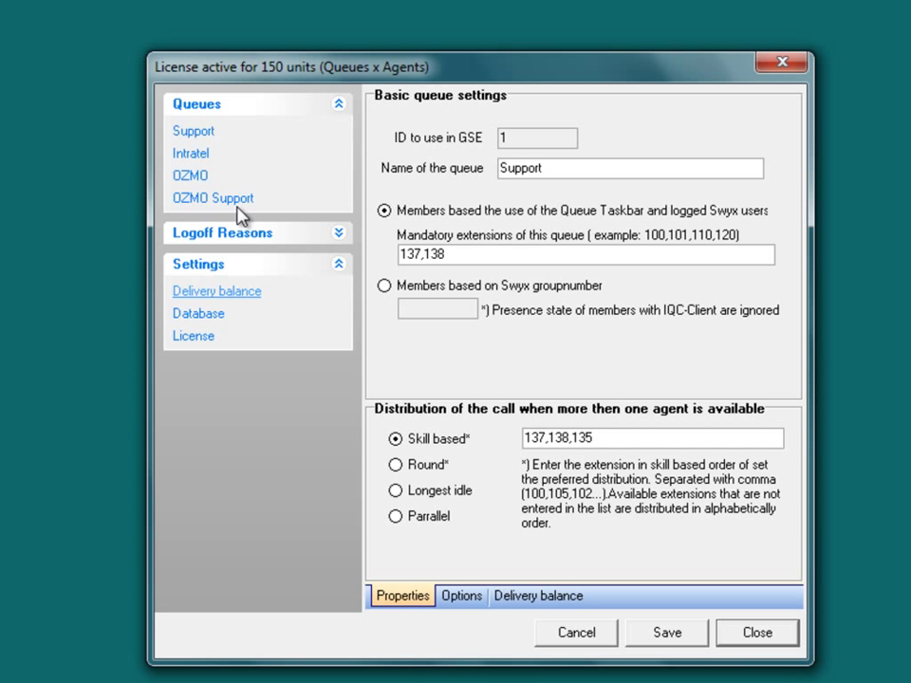
click(338, 102)
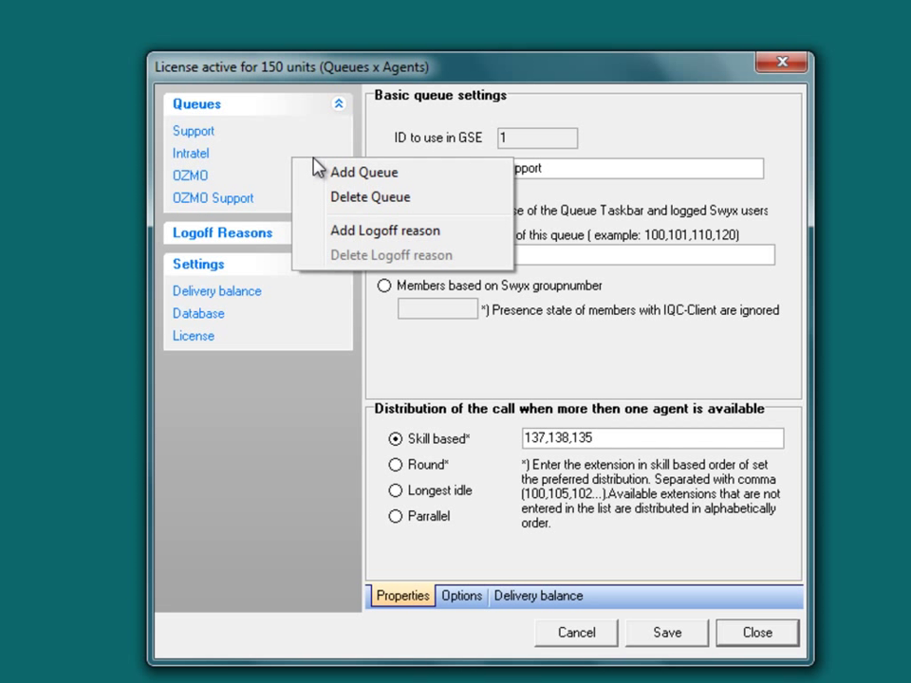
- Add a new queue (ID 5) and name it DEMO
click(365, 171)
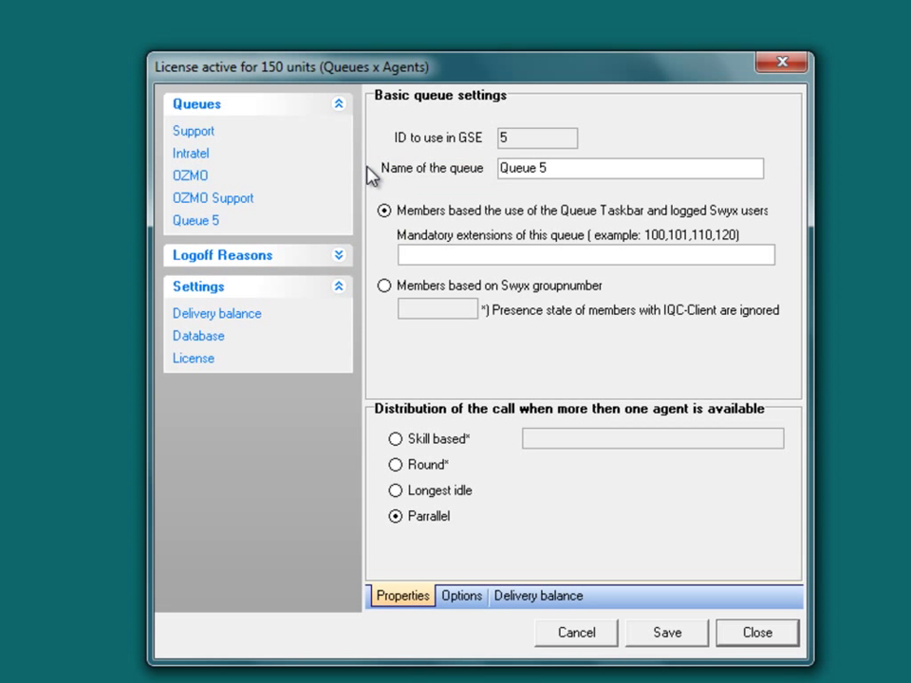
mouse_move(288, 245)
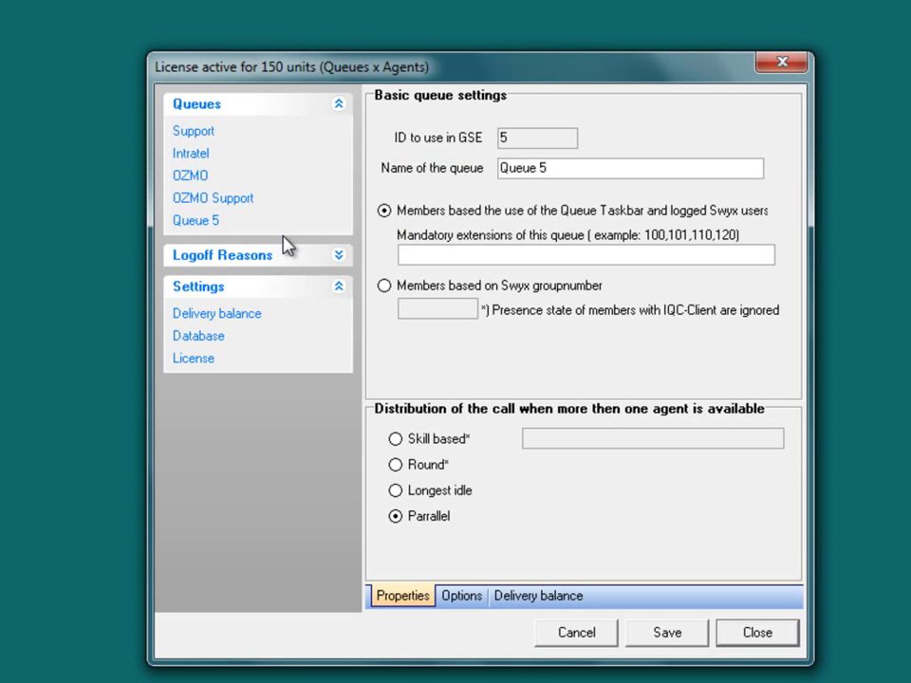
triple_click(631, 167)
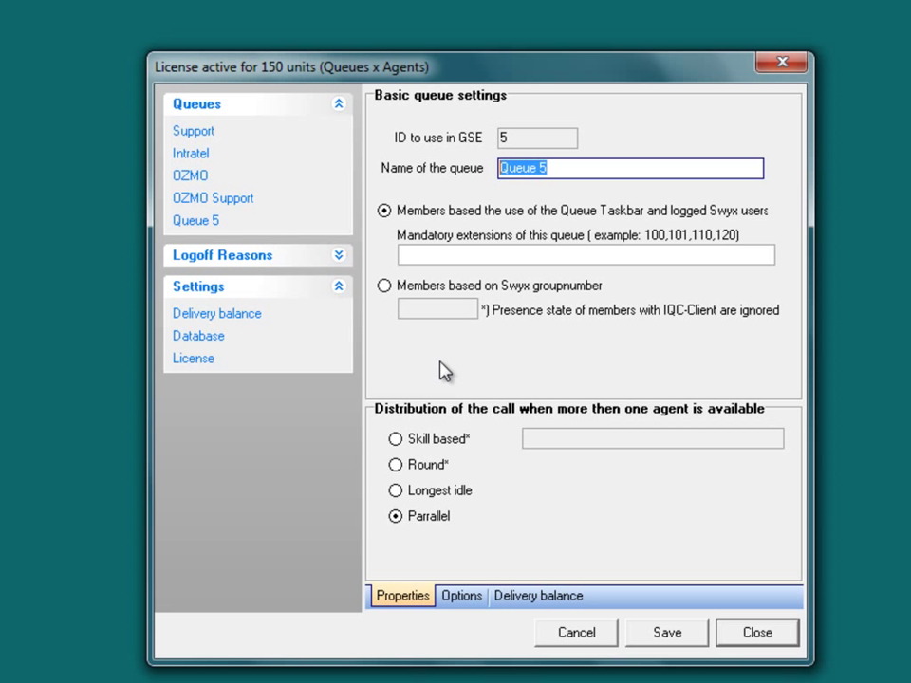
text(DEM)
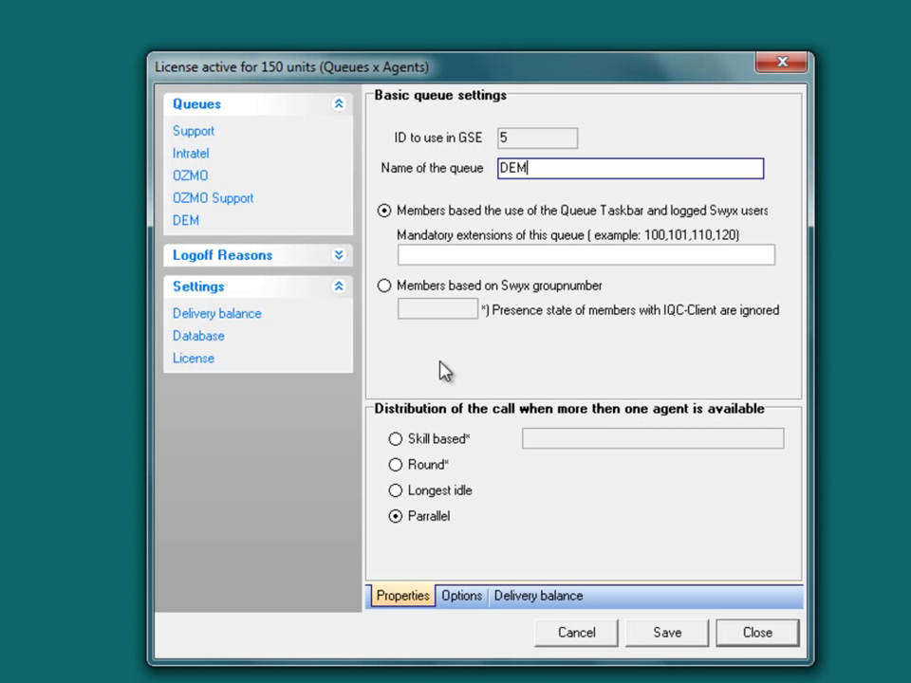
text(O)
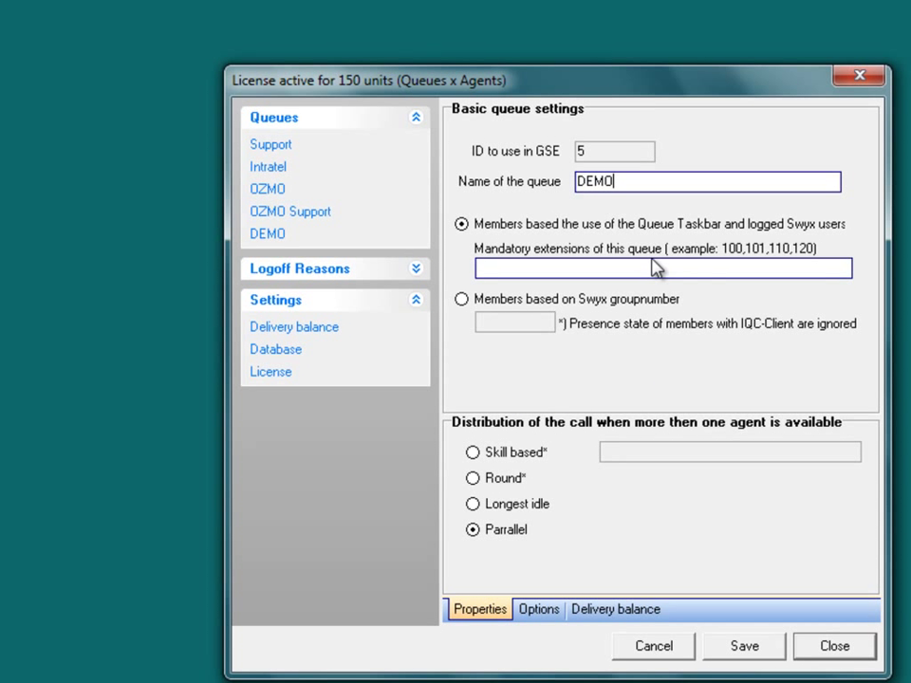
mouse_move(611, 403)
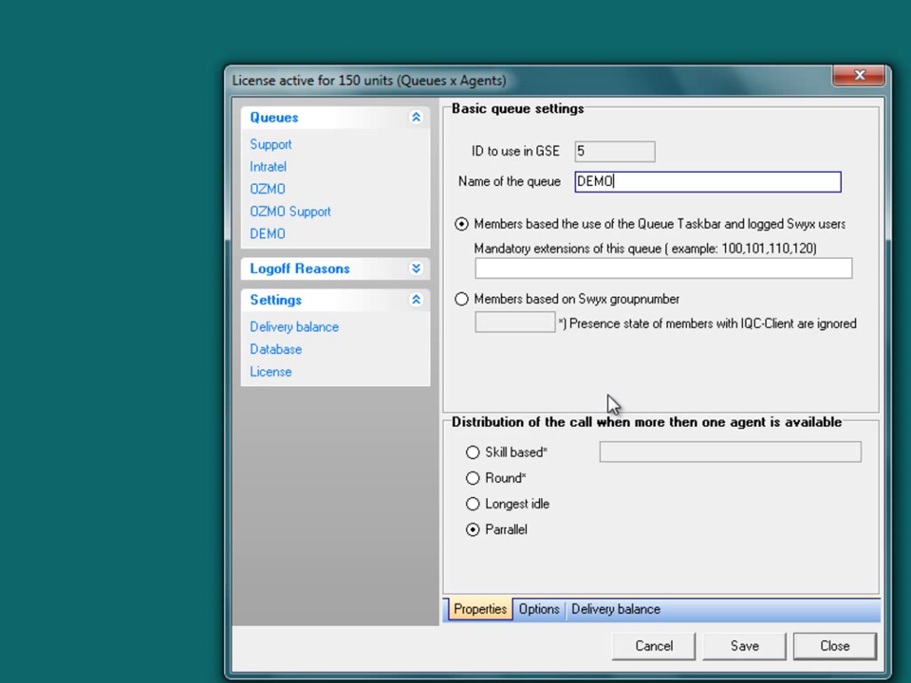
mouse_move(520, 391)
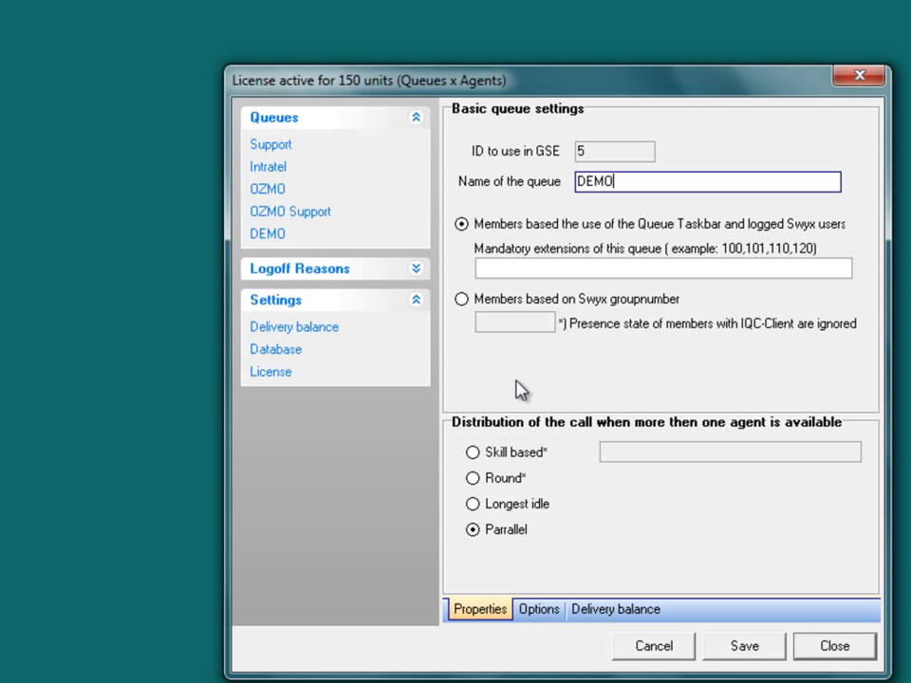
- Review the DEMO queue's membership and distribution options
click(658, 269)
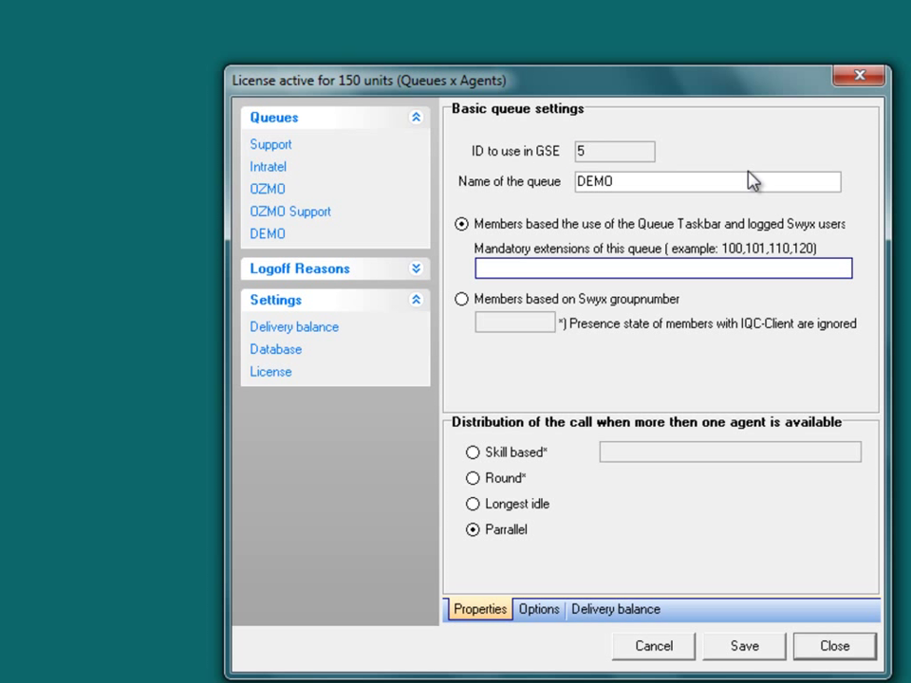
mouse_move(678, 431)
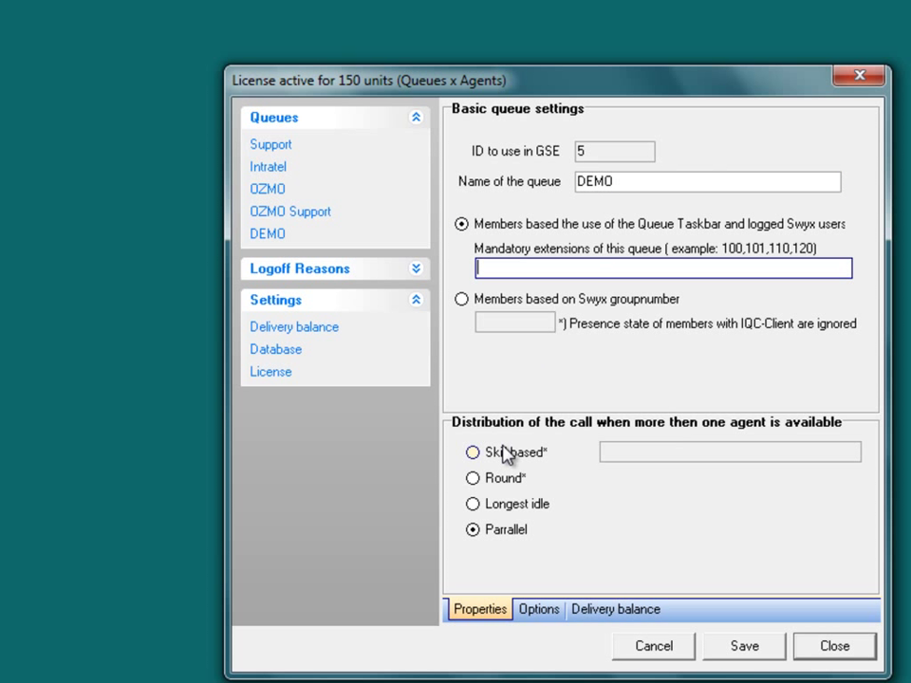
mouse_move(584, 522)
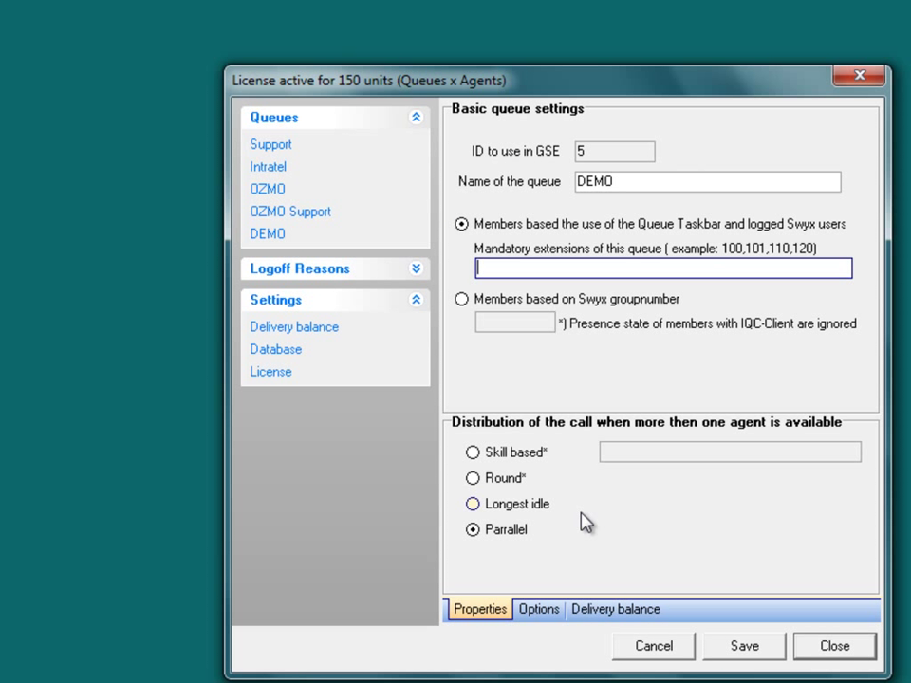
mouse_move(580, 568)
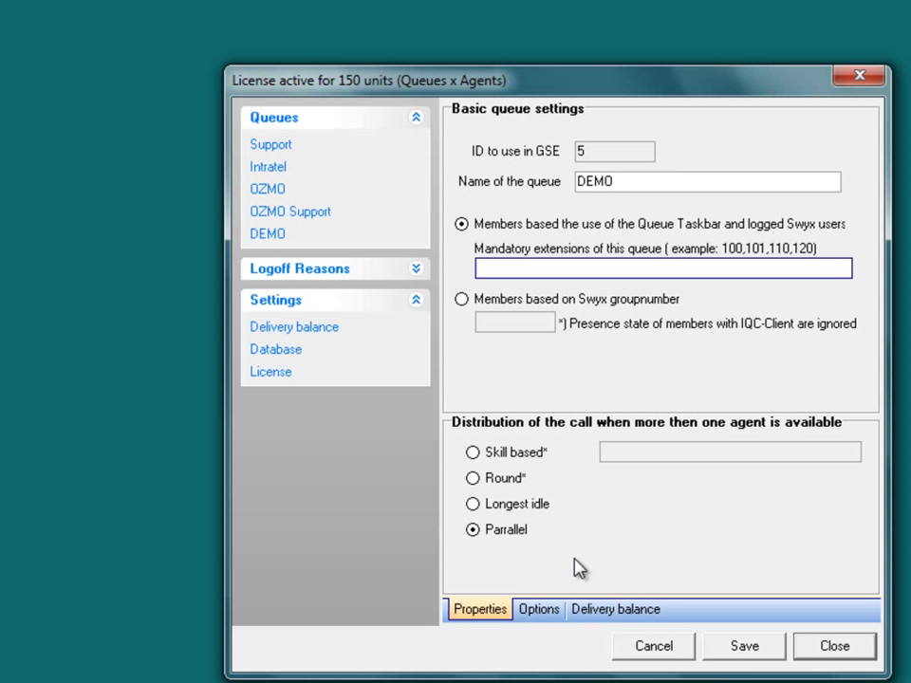
mouse_move(579, 566)
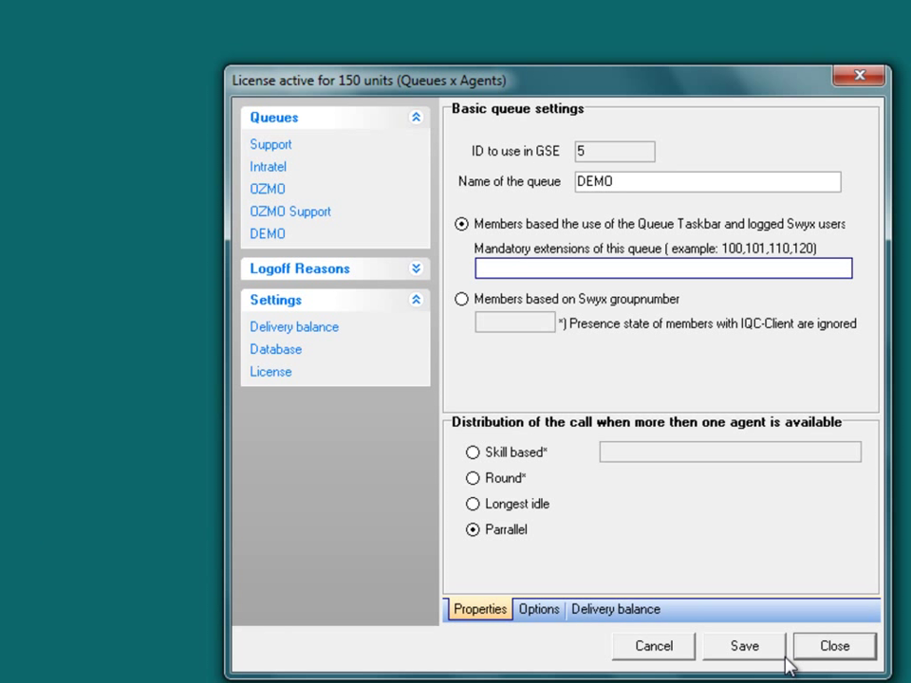
mouse_move(793, 660)
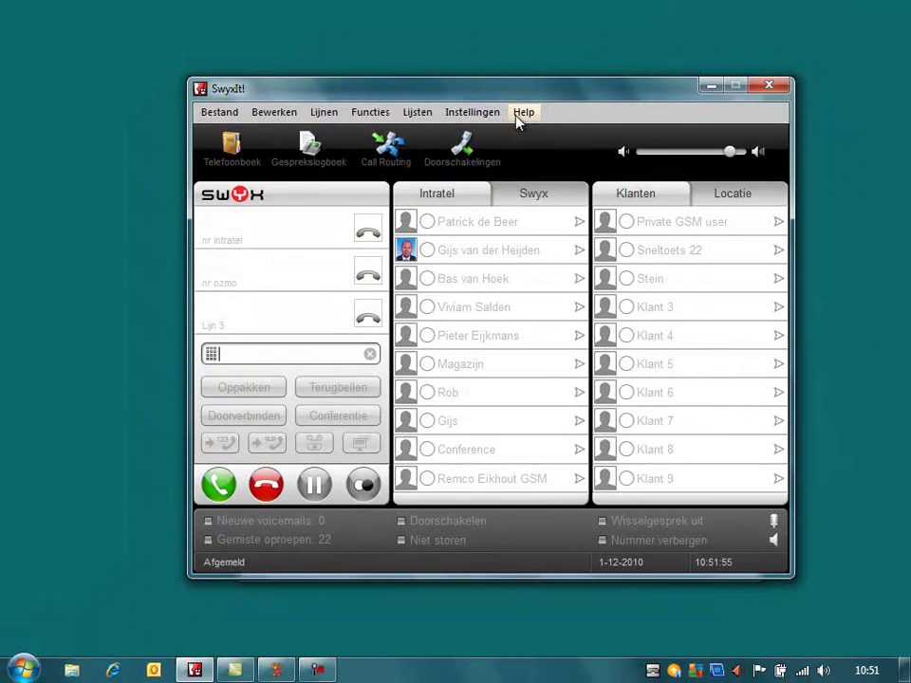
mouse_move(121, 569)
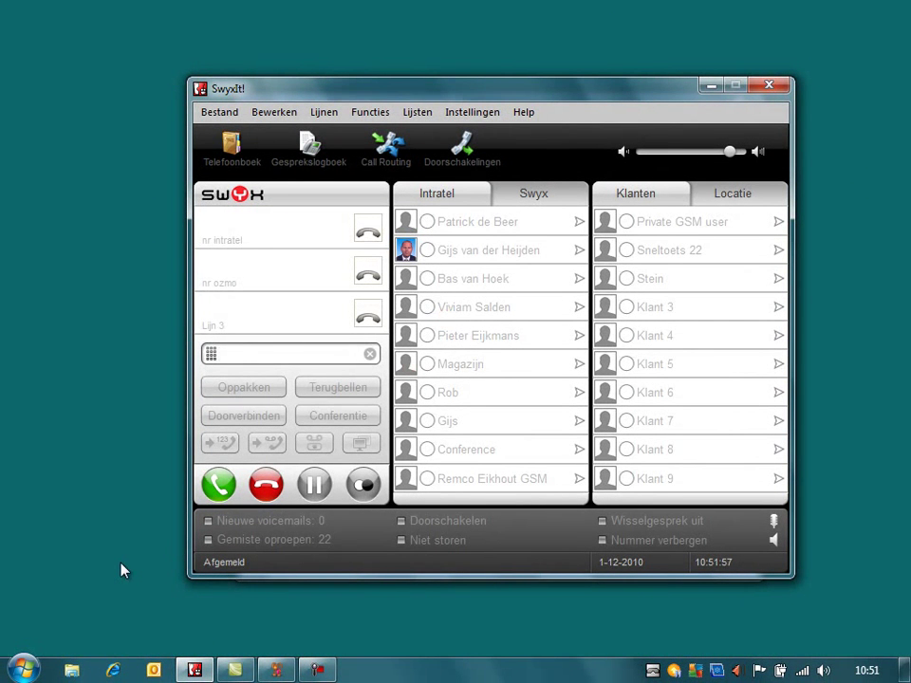
- Open the Start menu to launch the Intratel Queue Client
click(22, 668)
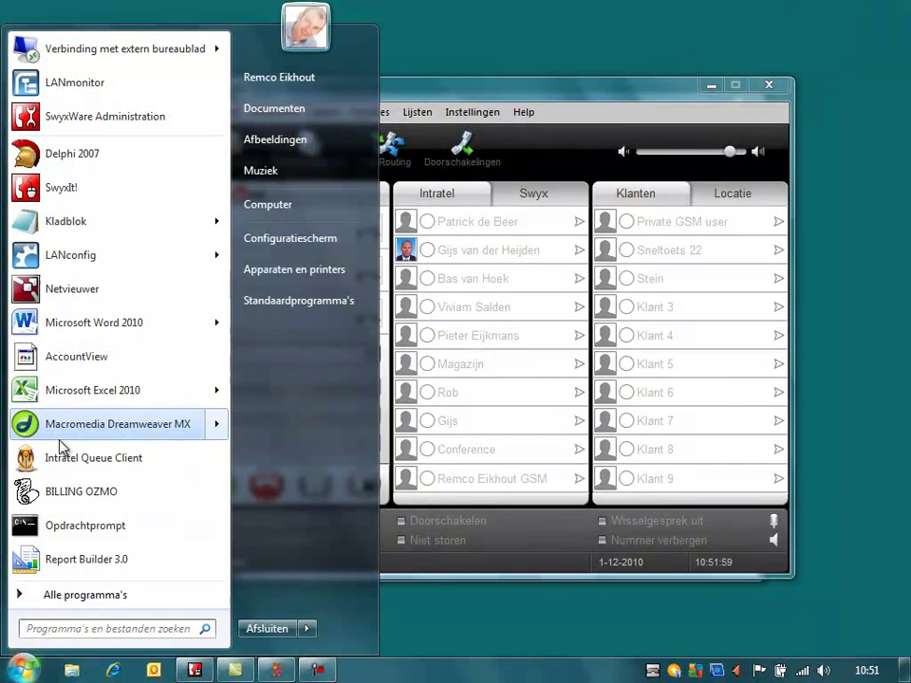
mouse_move(93, 457)
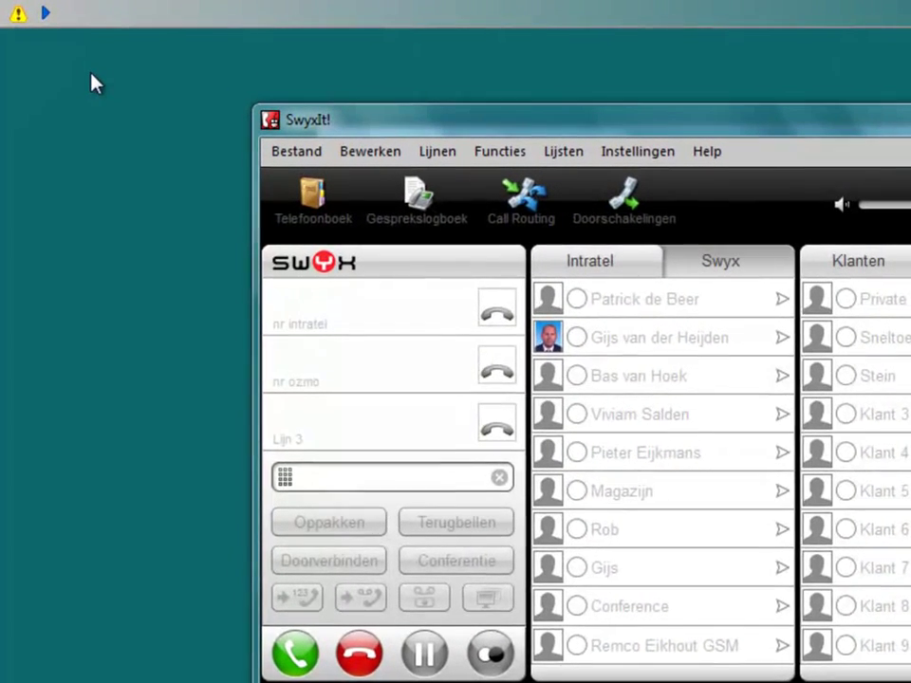
mouse_move(76, 38)
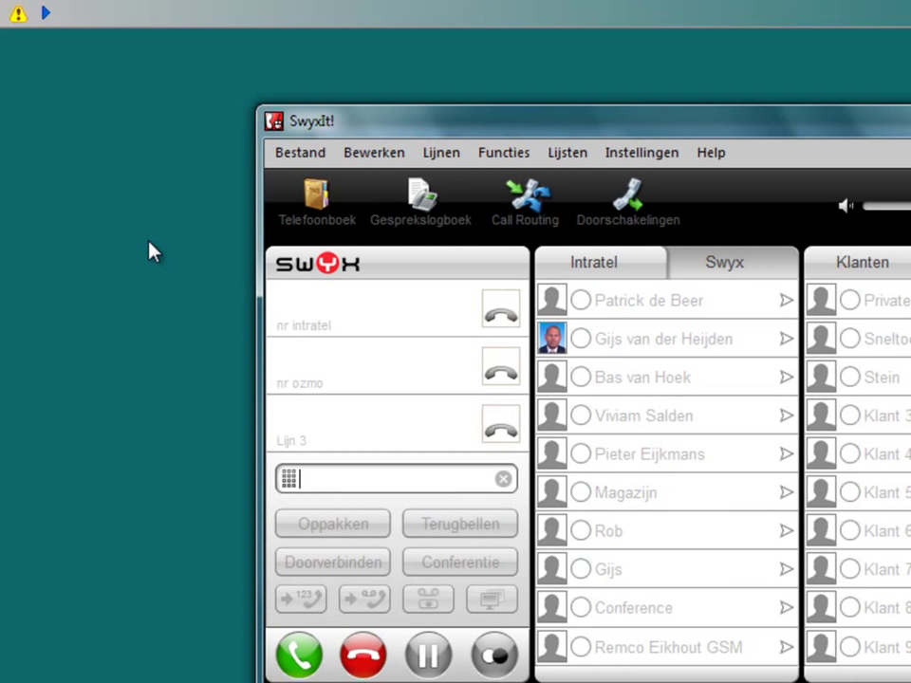
mouse_move(28, 46)
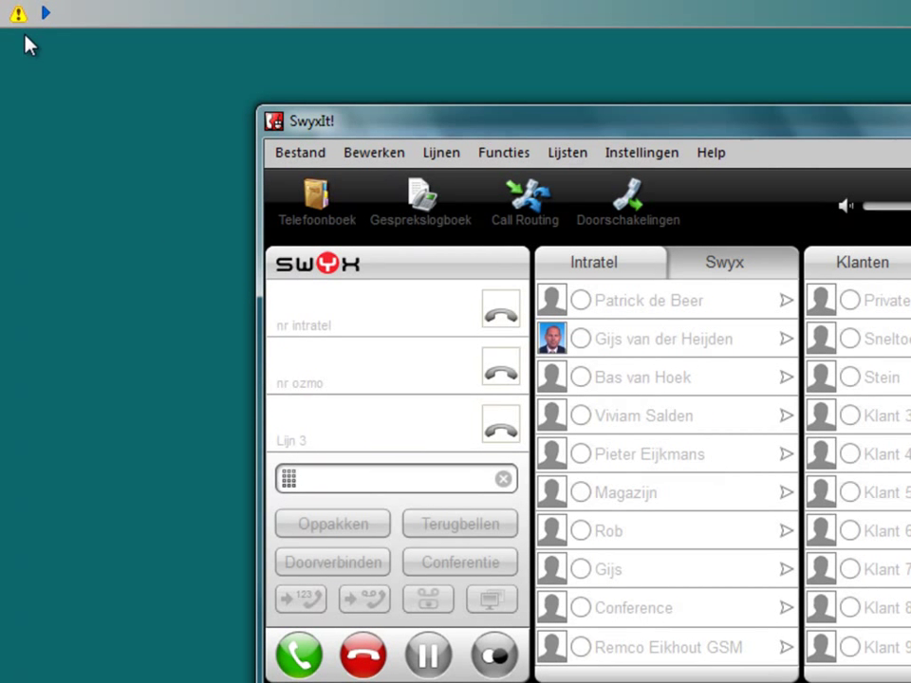
mouse_move(95, 21)
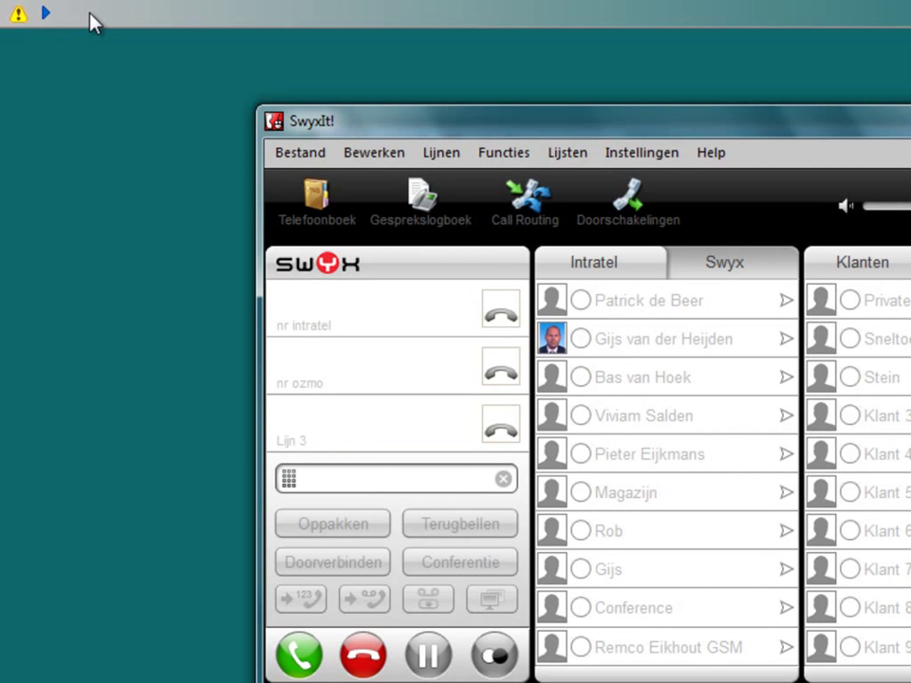
mouse_move(68, 31)
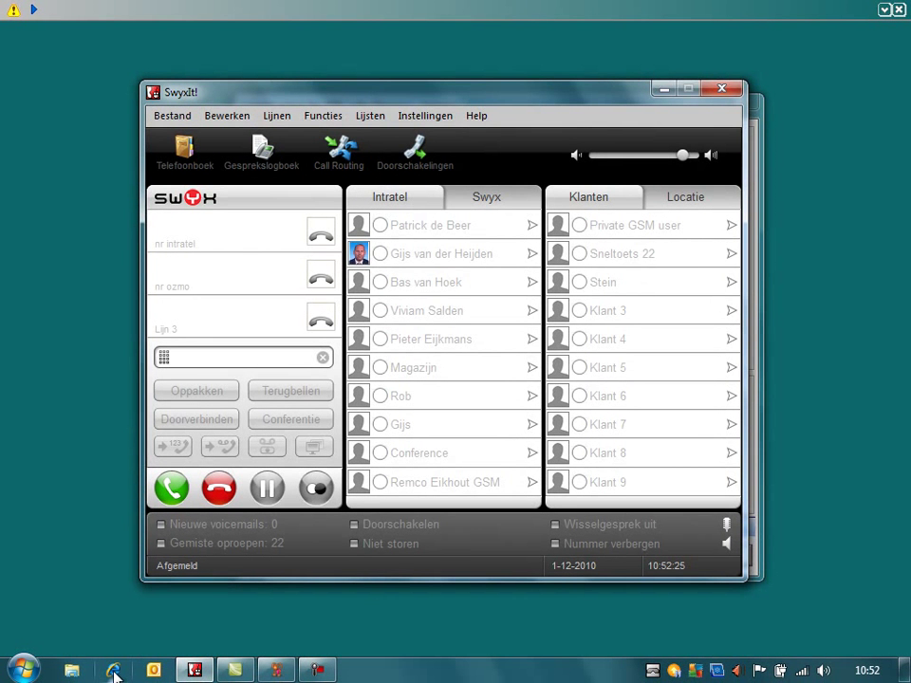
click(112, 670)
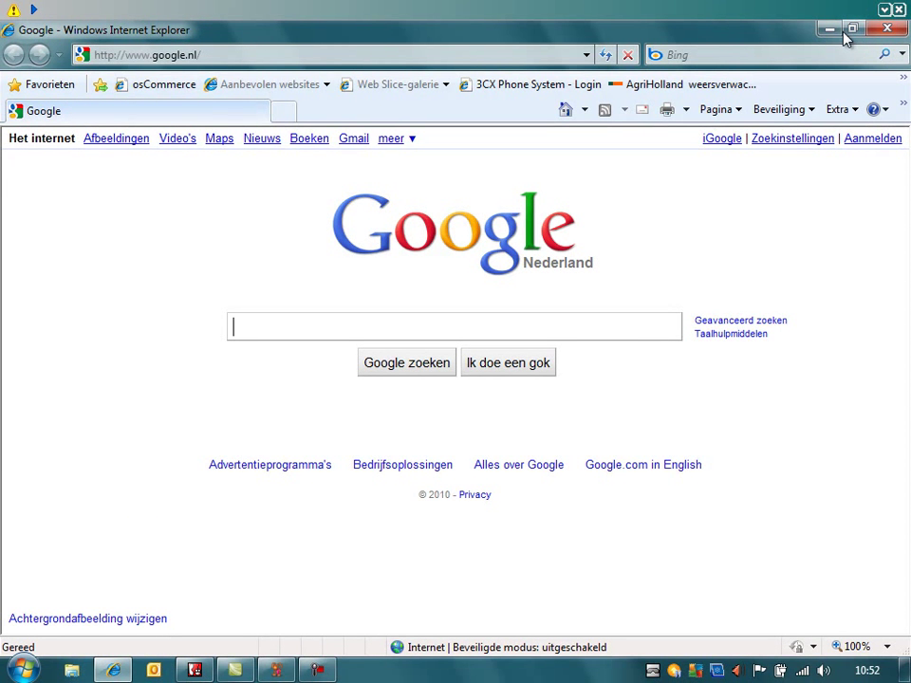
mouse_move(331, 429)
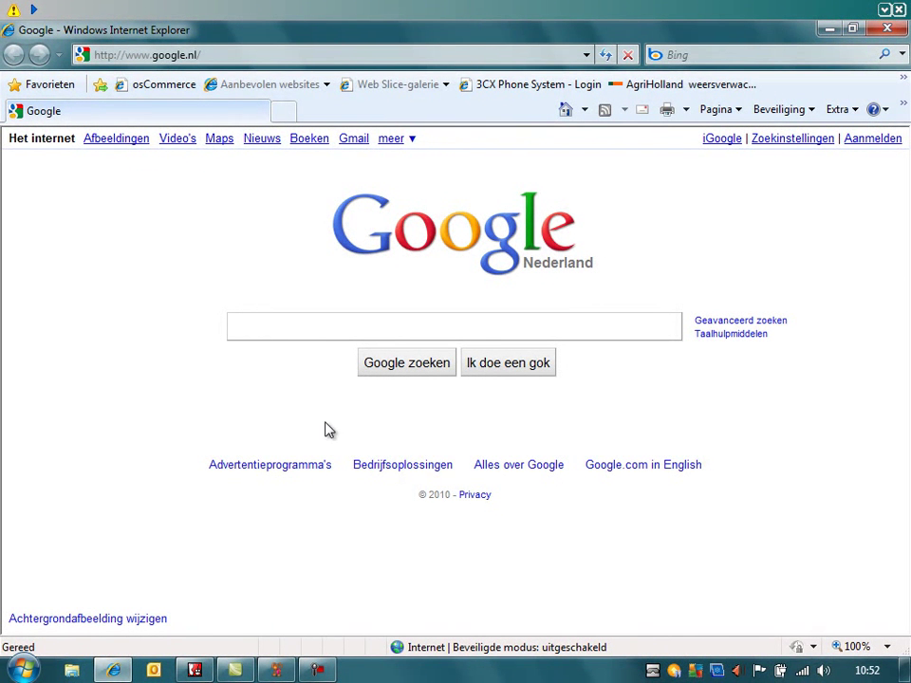
mouse_move(536, 51)
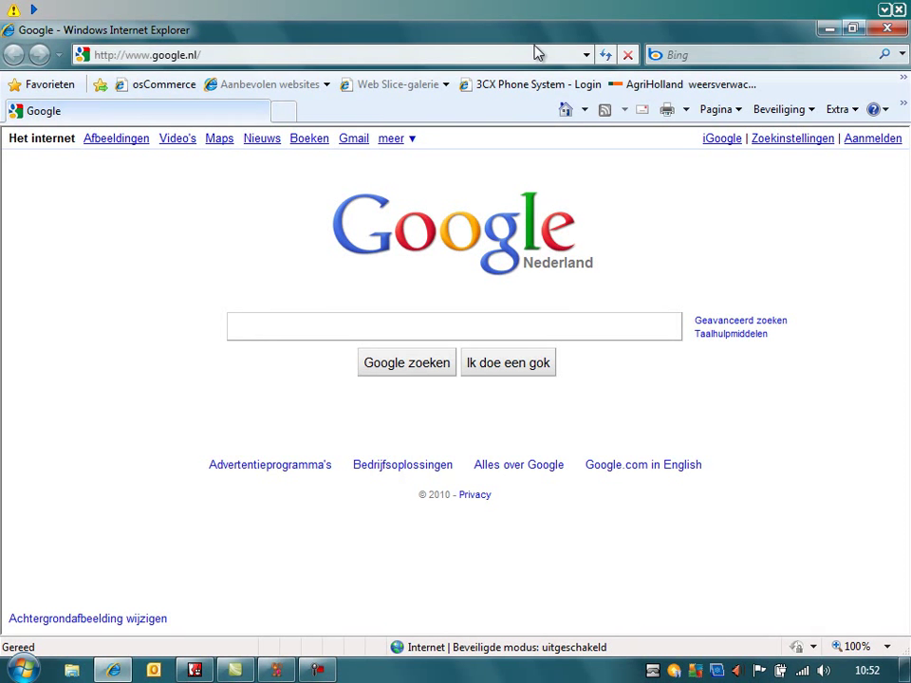
mouse_move(828, 30)
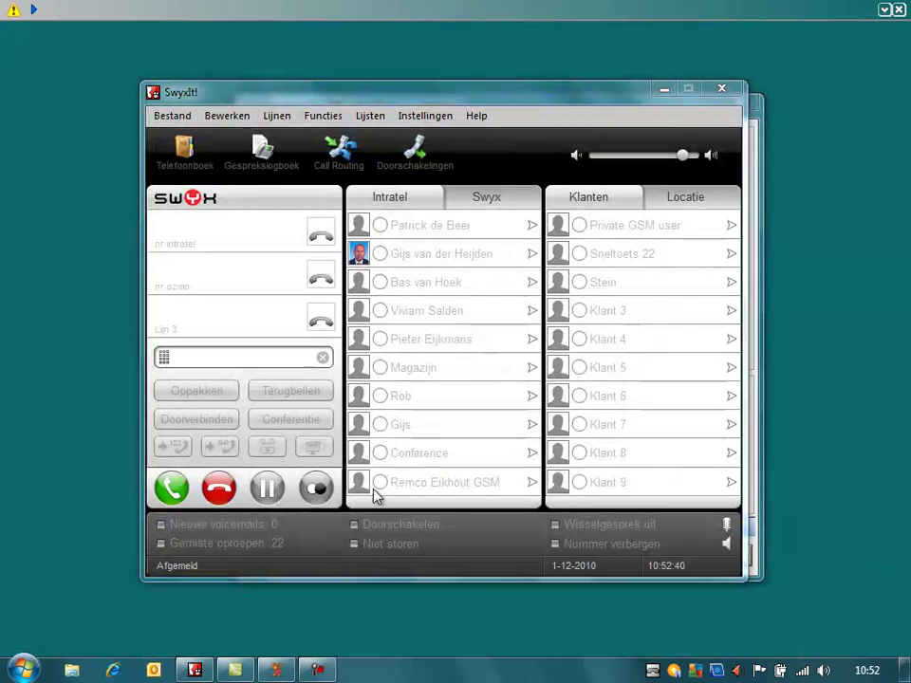
- Log in to SwyxIt! as Remco with line and colleague presence showing
click(171, 116)
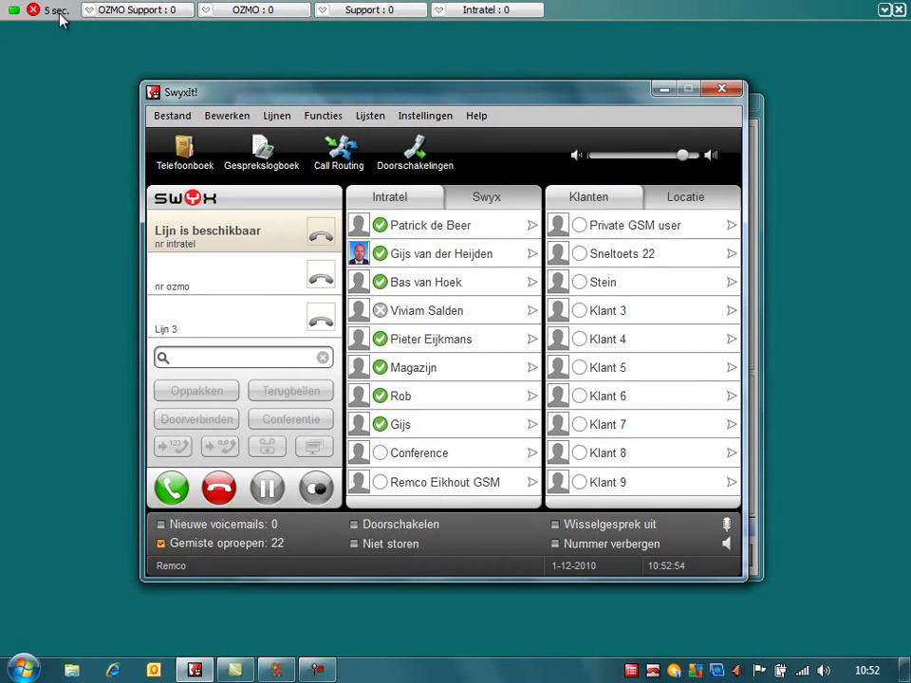
mouse_move(27, 34)
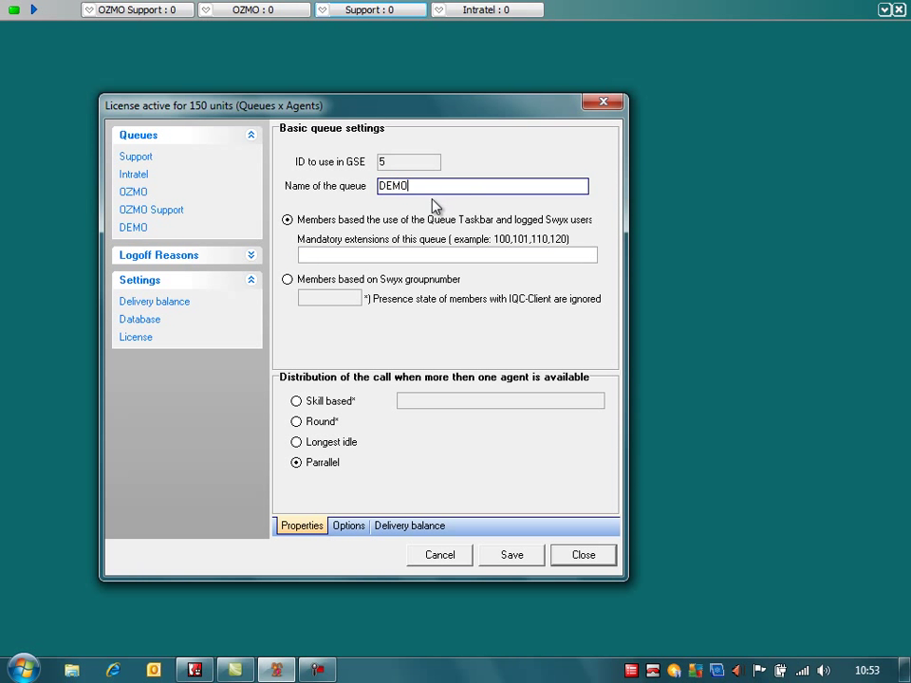
- Save the DEMO queue with Parallel distribution
click(513, 564)
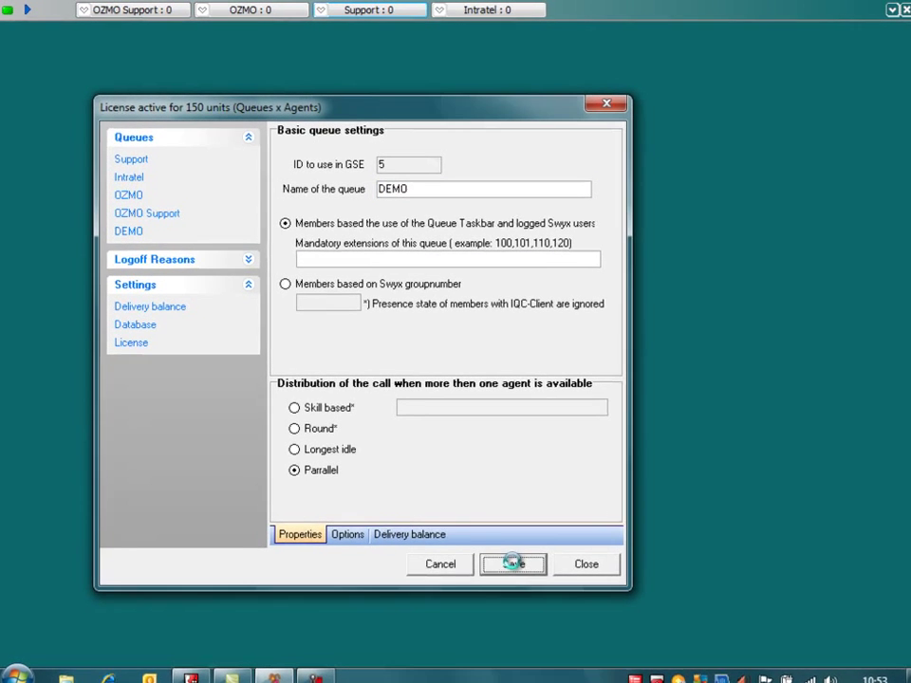
click(512, 564)
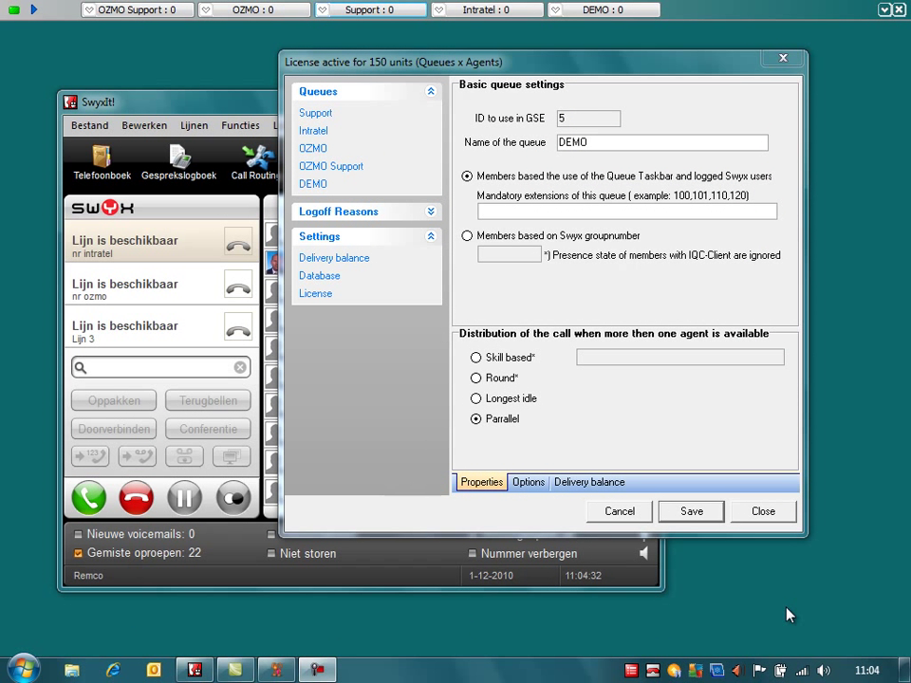
mouse_move(703, 585)
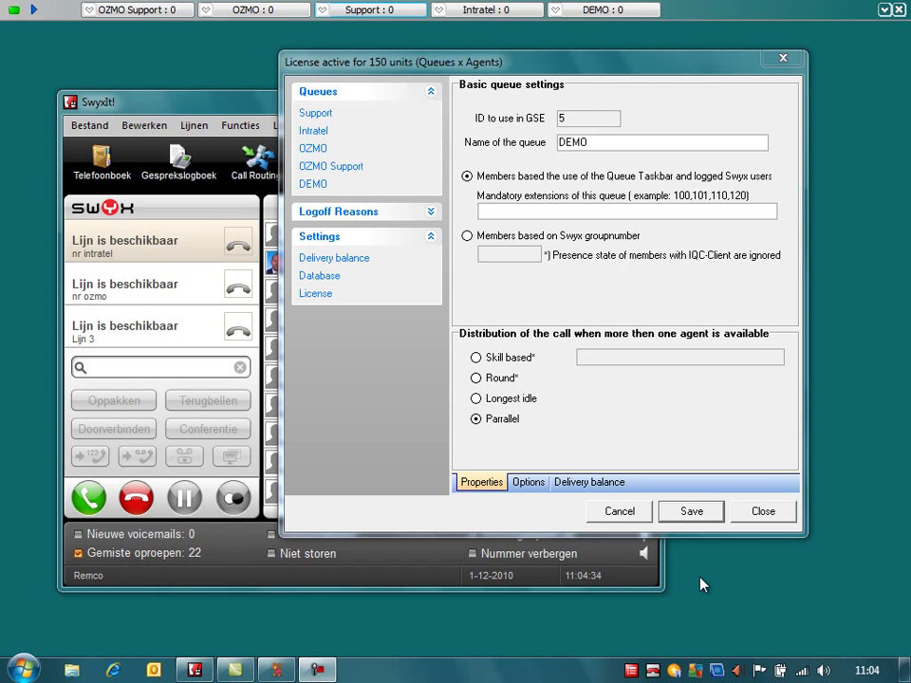
- Reorder the queue bar so DEMO comes before Intratel, keeping DEMO settings in front
drag(393, 60, 406, 72)
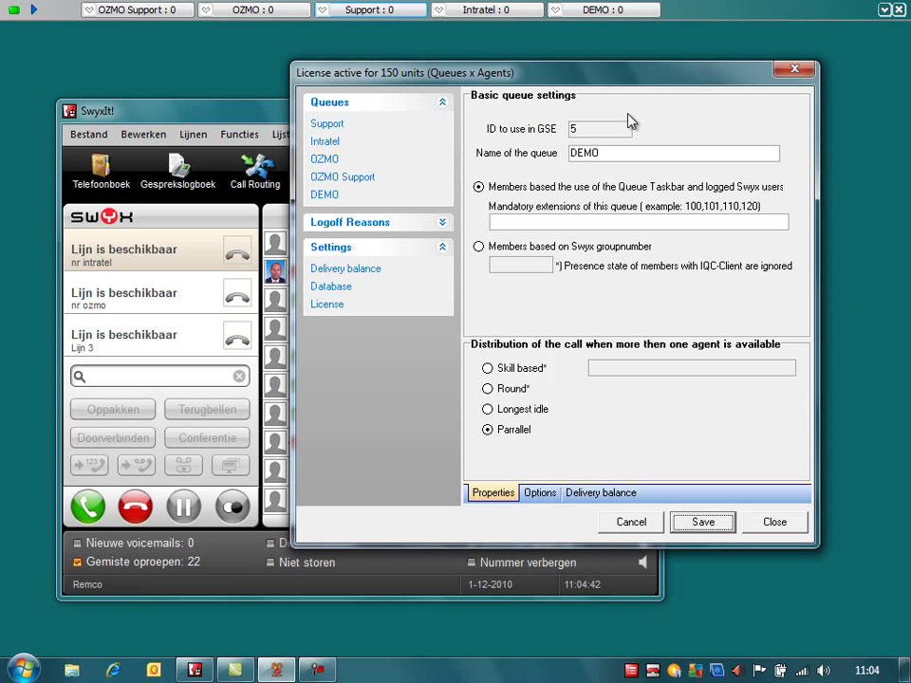
mouse_move(581, 182)
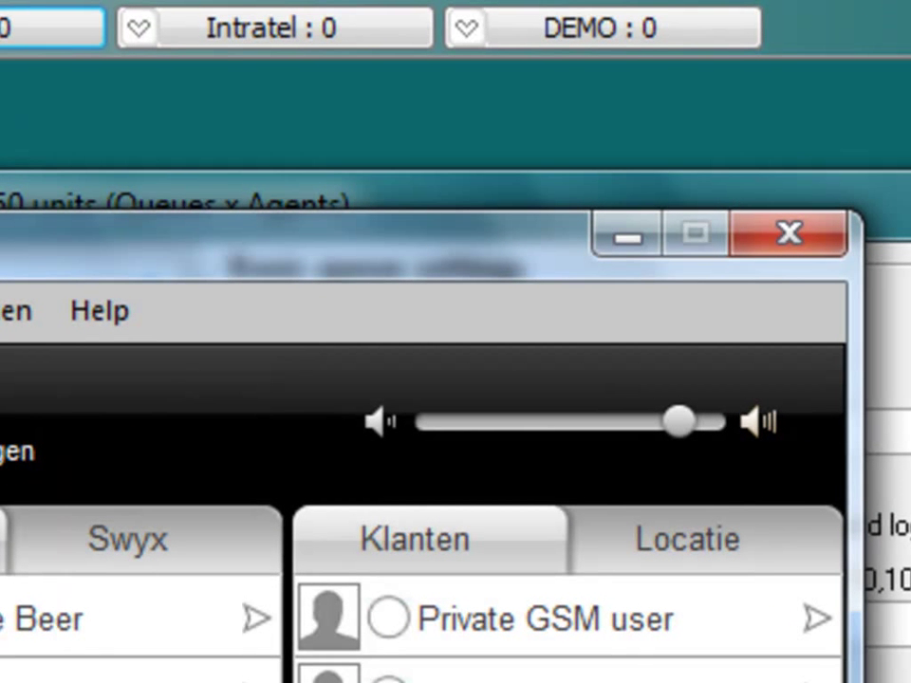
mouse_move(626, 91)
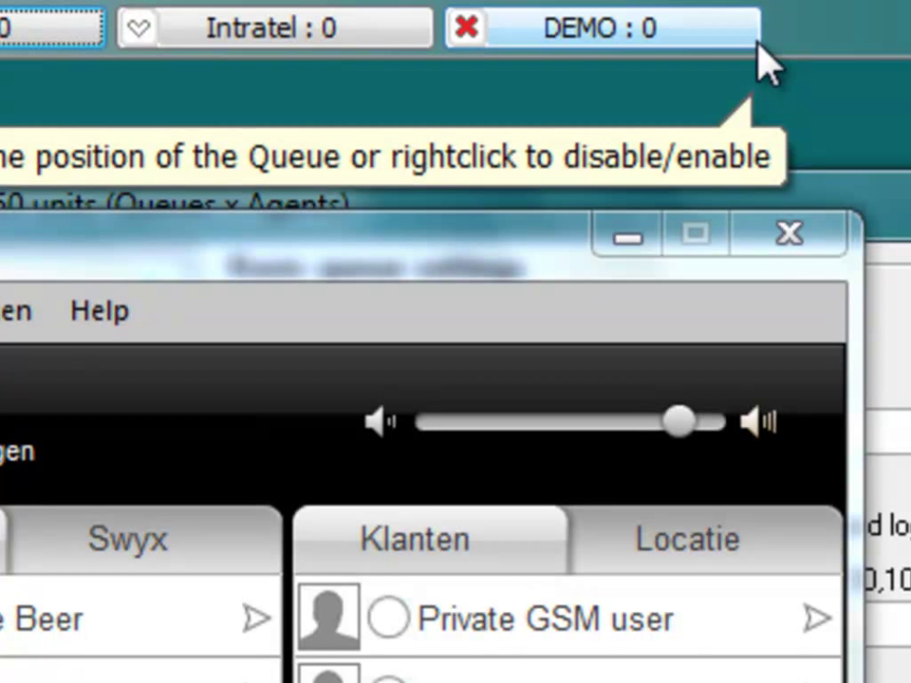
mouse_move(566, 53)
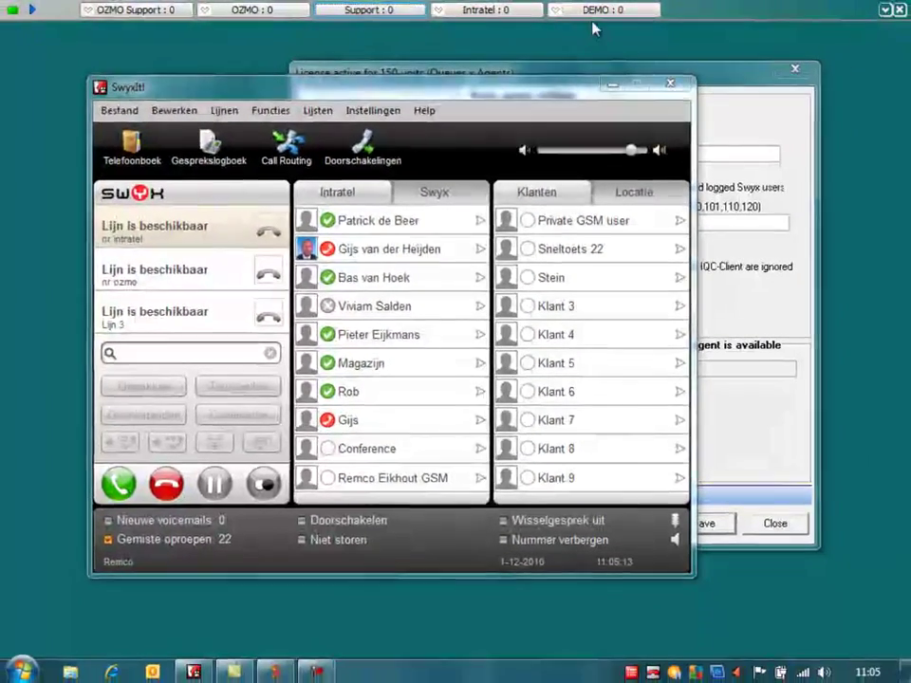
click(600, 10)
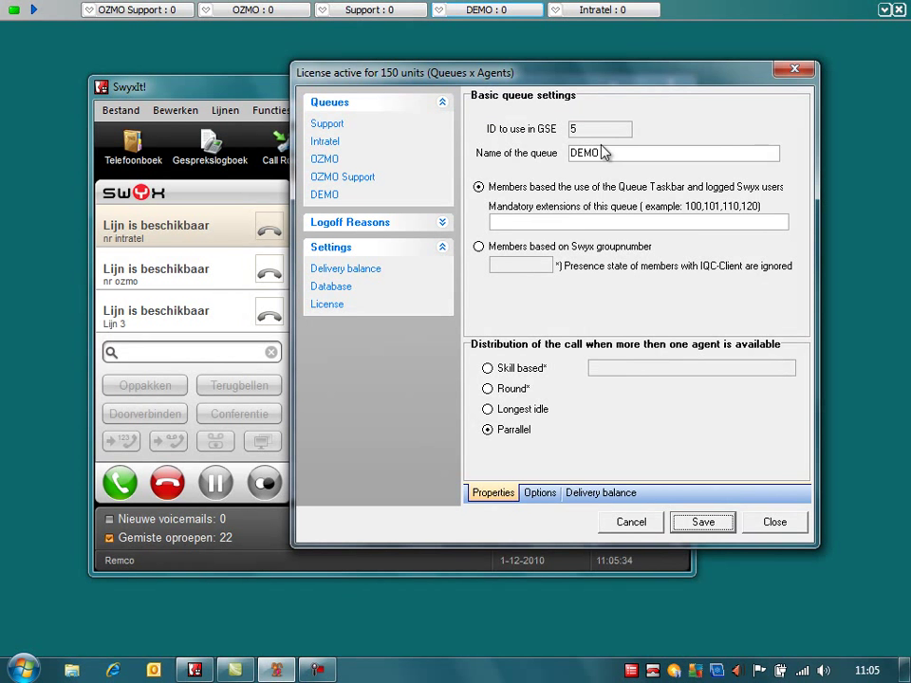
- Enter 135 as a mandatory extension of the DEMO queue
click(636, 220)
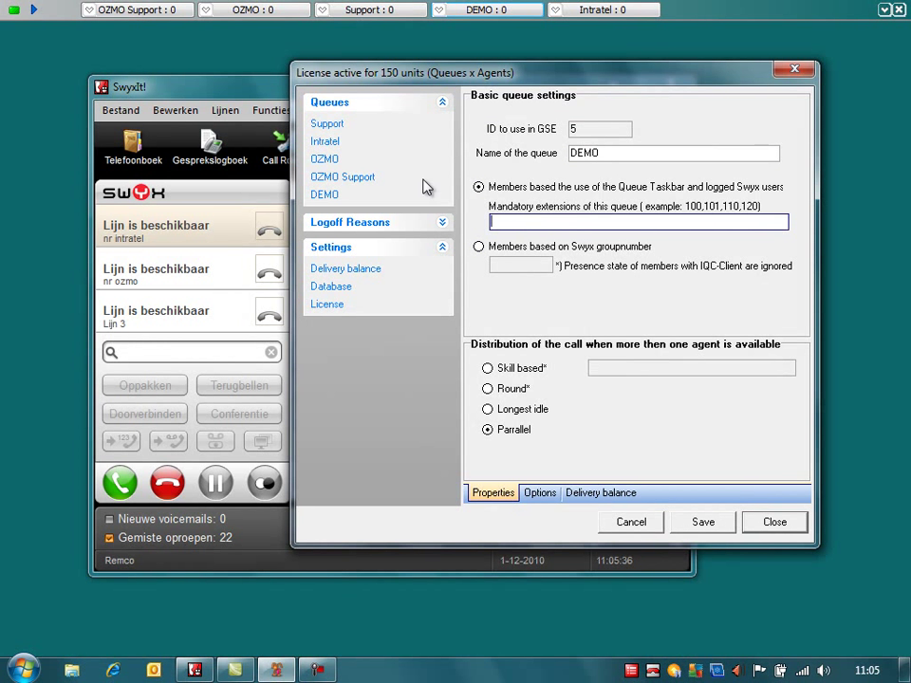
mouse_move(448, 266)
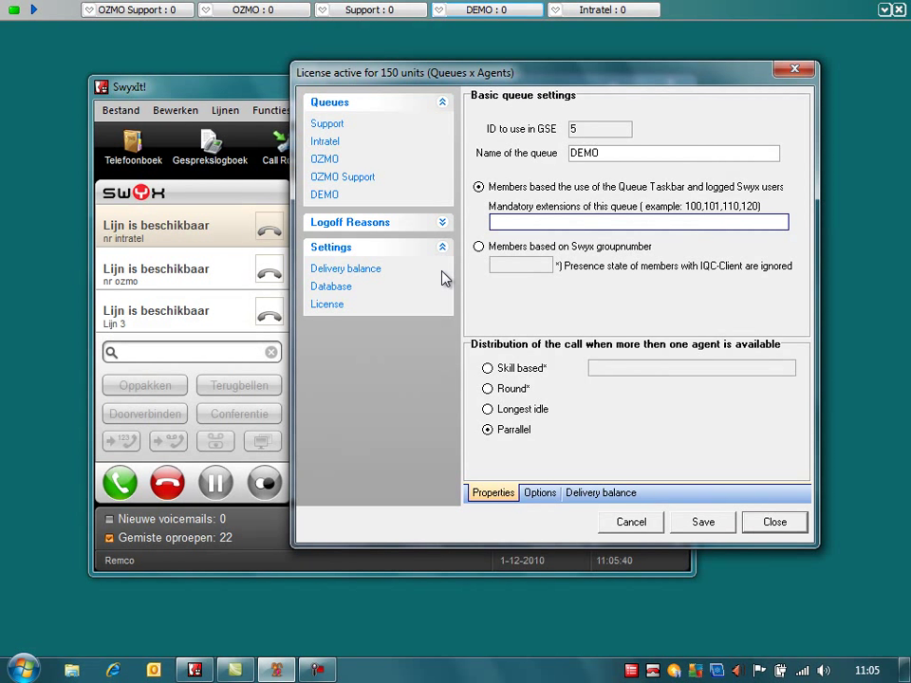
text(135)
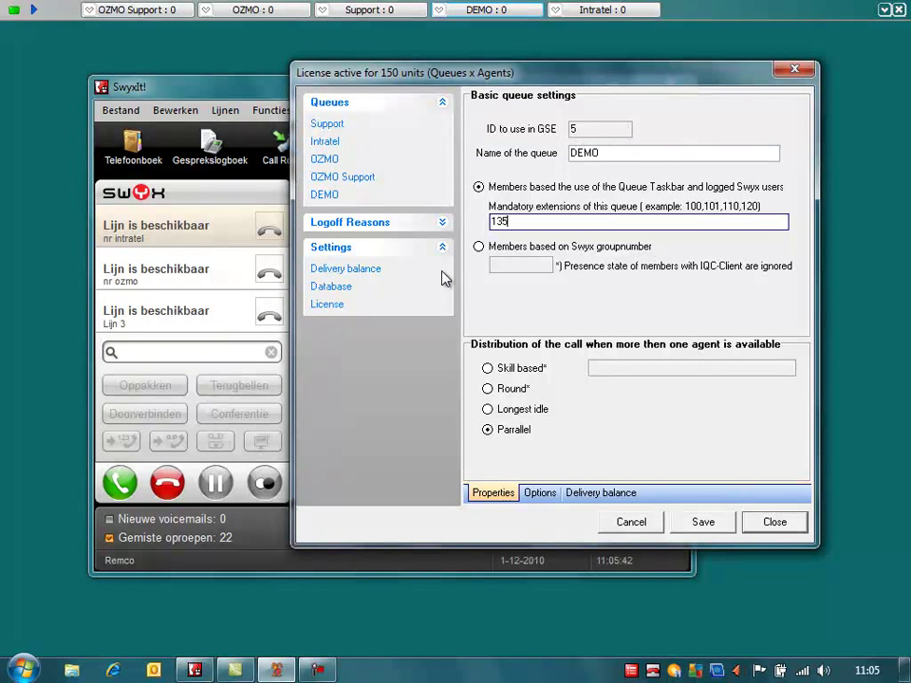
mouse_move(569, 308)
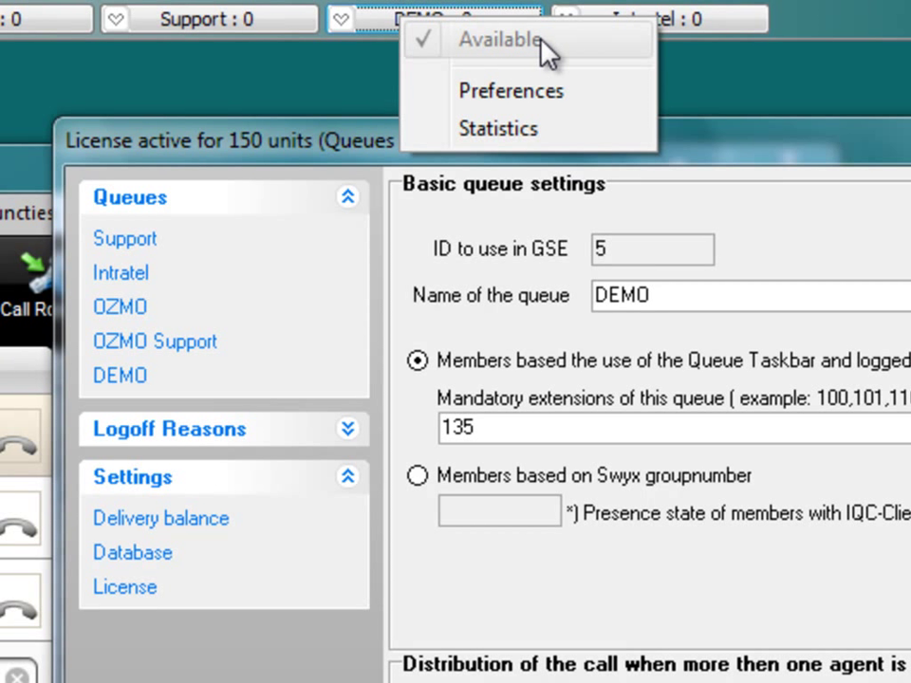
mouse_move(474, 57)
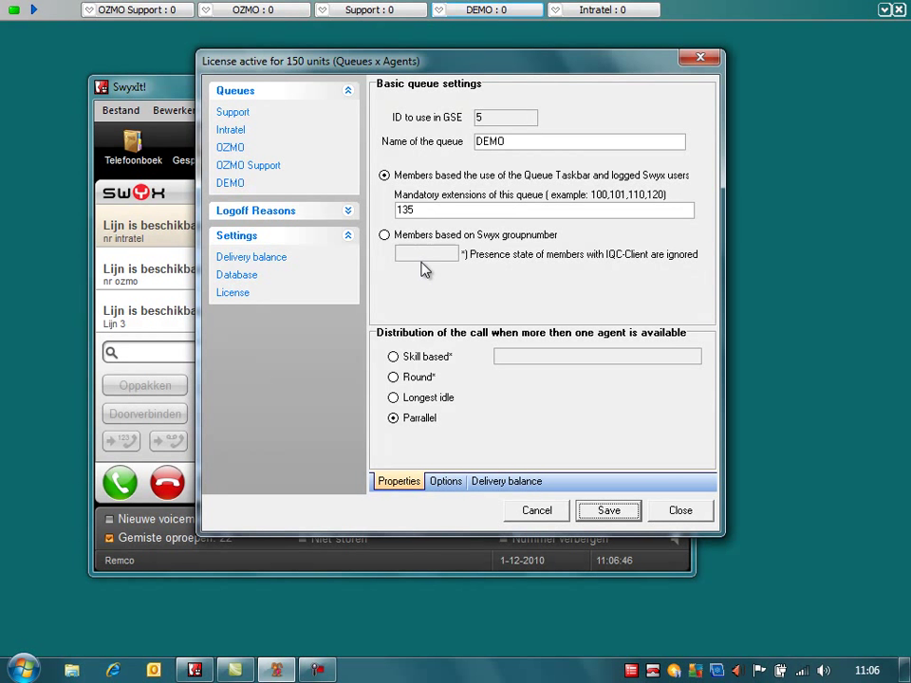
mouse_move(406, 285)
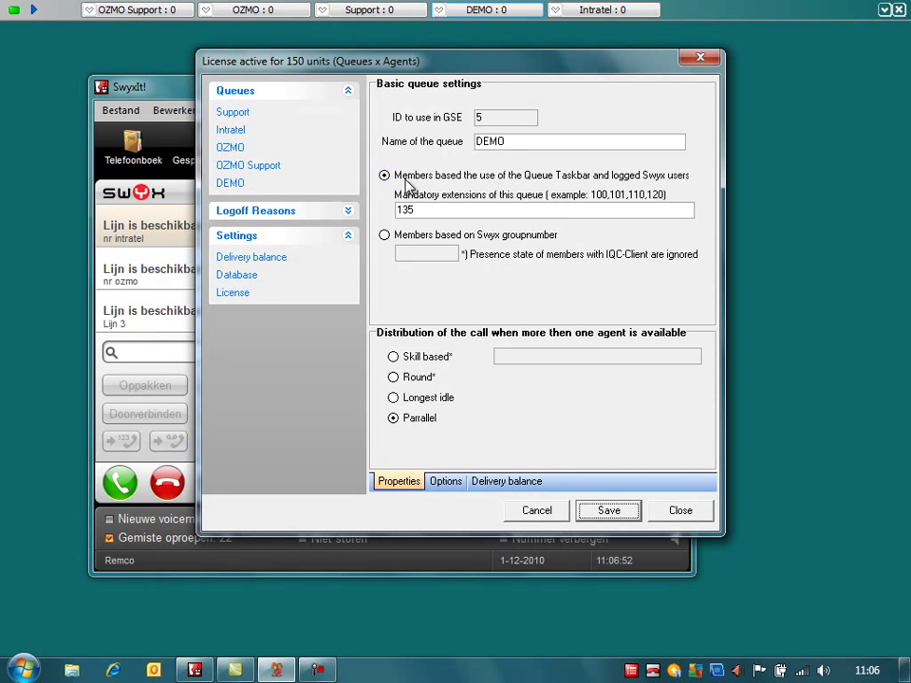
click(543, 209)
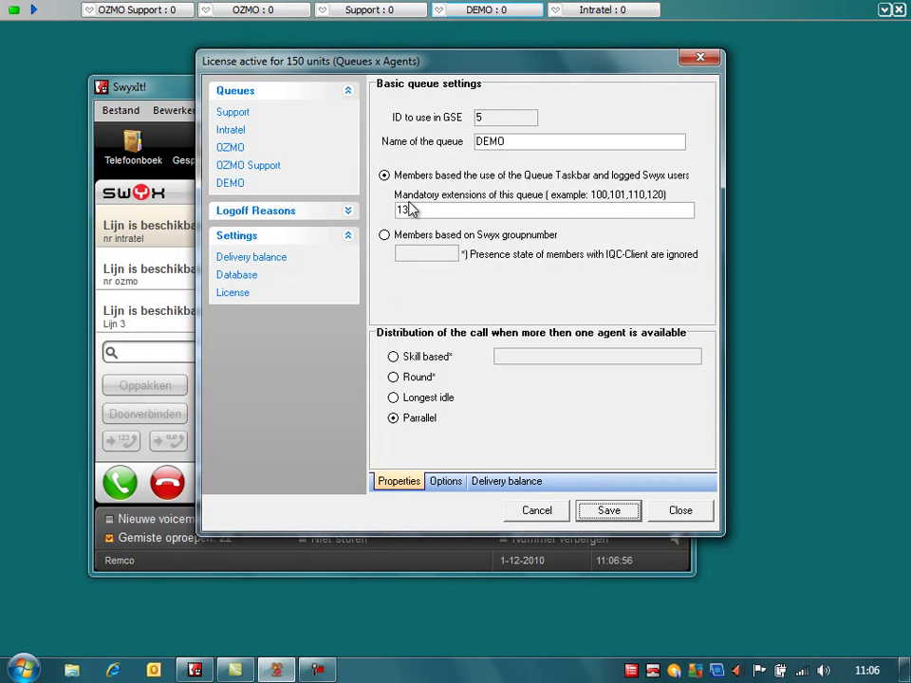
text(5)
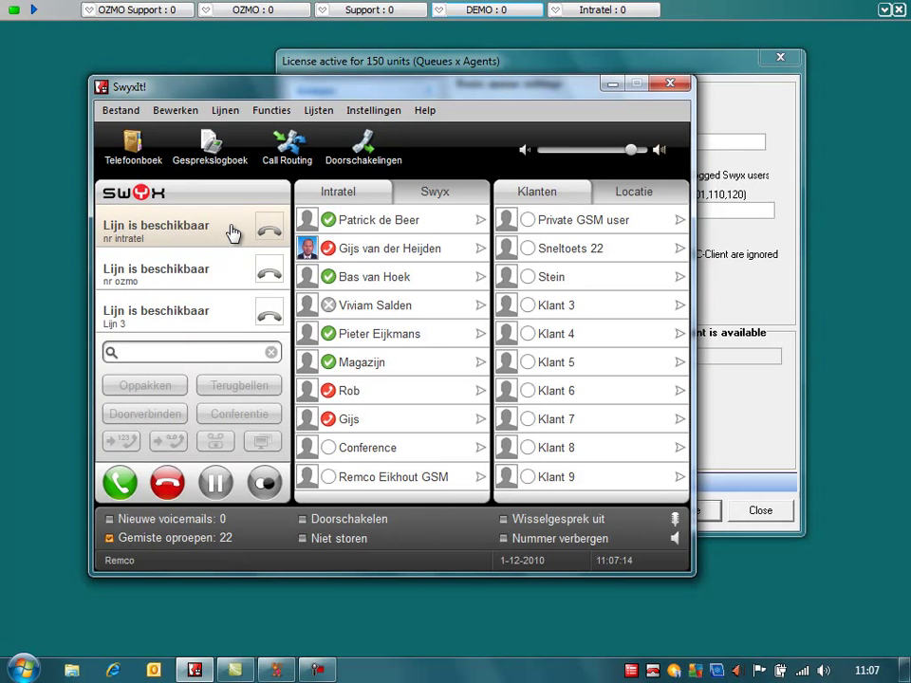
- Select the Intratel line, then switch DEMO membership to Swyx group-number based
click(156, 224)
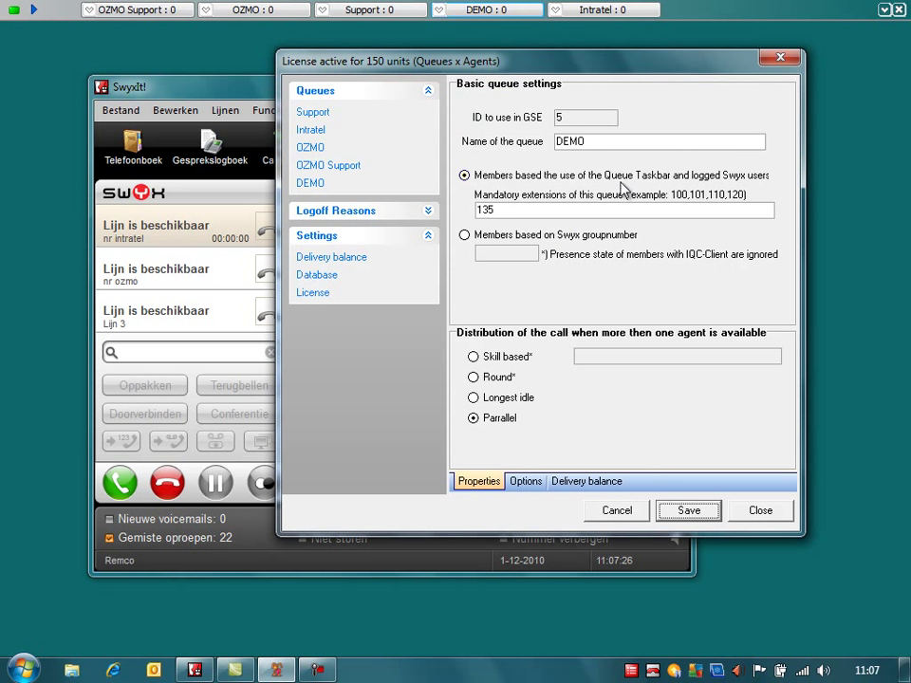
click(623, 208)
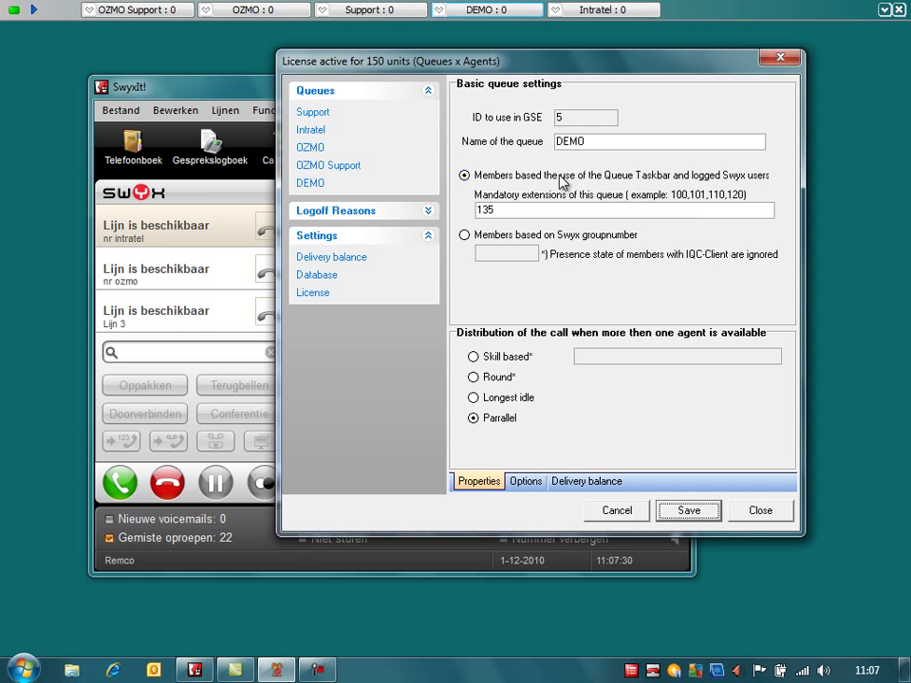
click(463, 236)
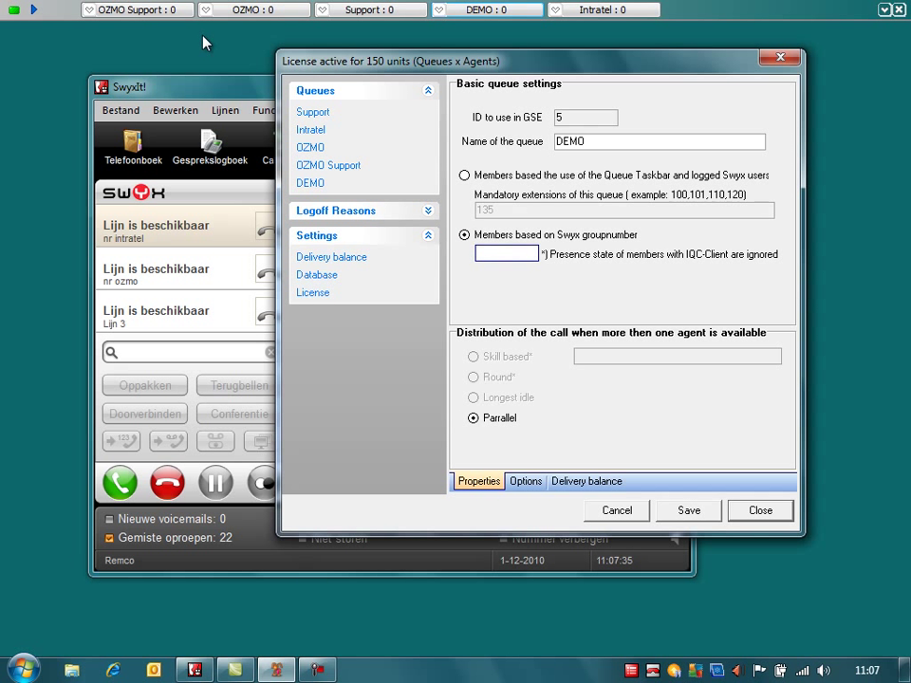
mouse_move(558, 331)
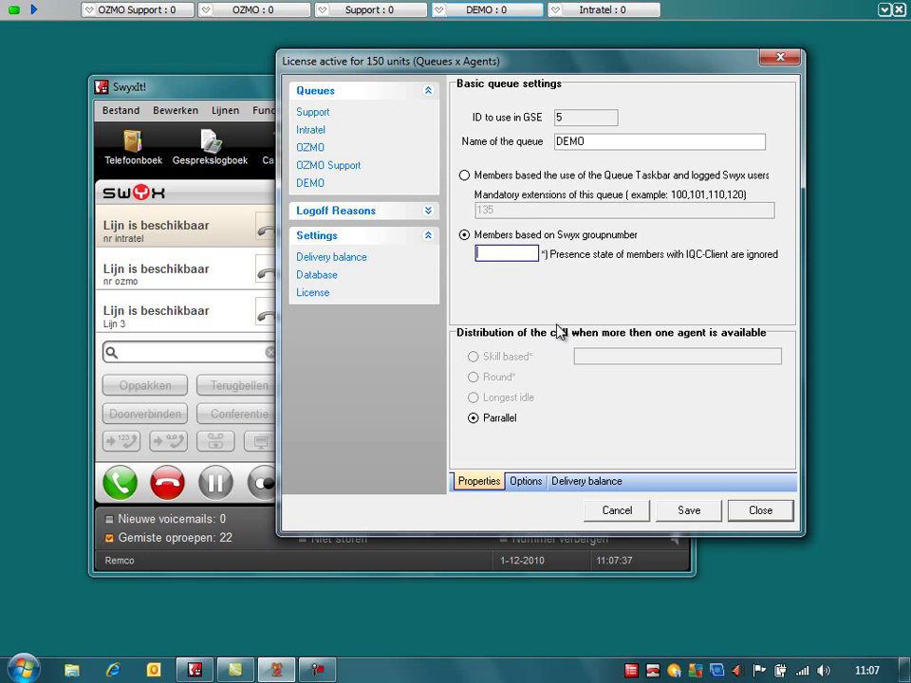
- Enter 400 as DEMO's Swyx group number
text(400)
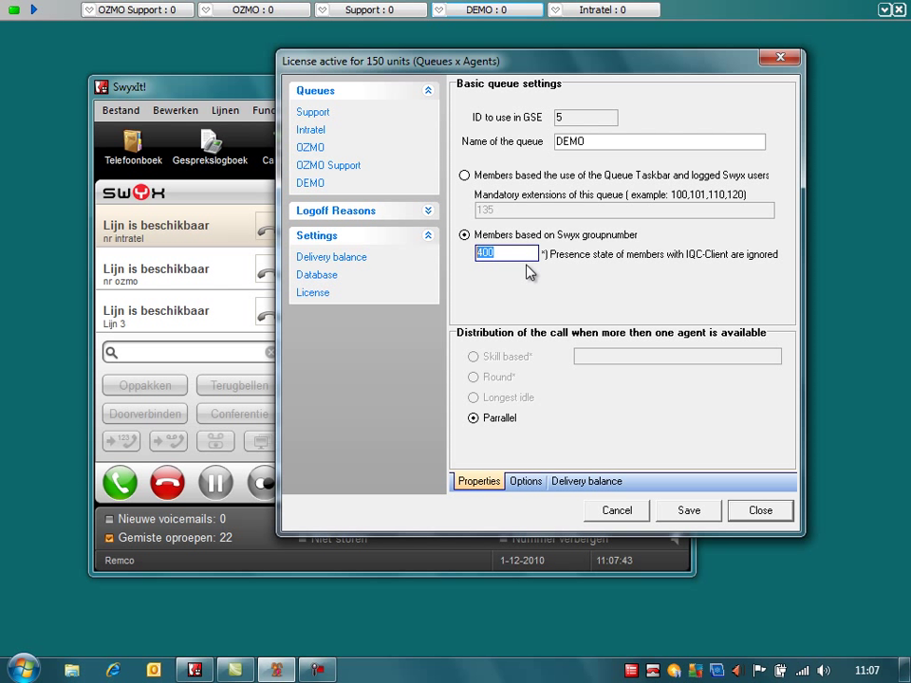
mouse_move(494, 275)
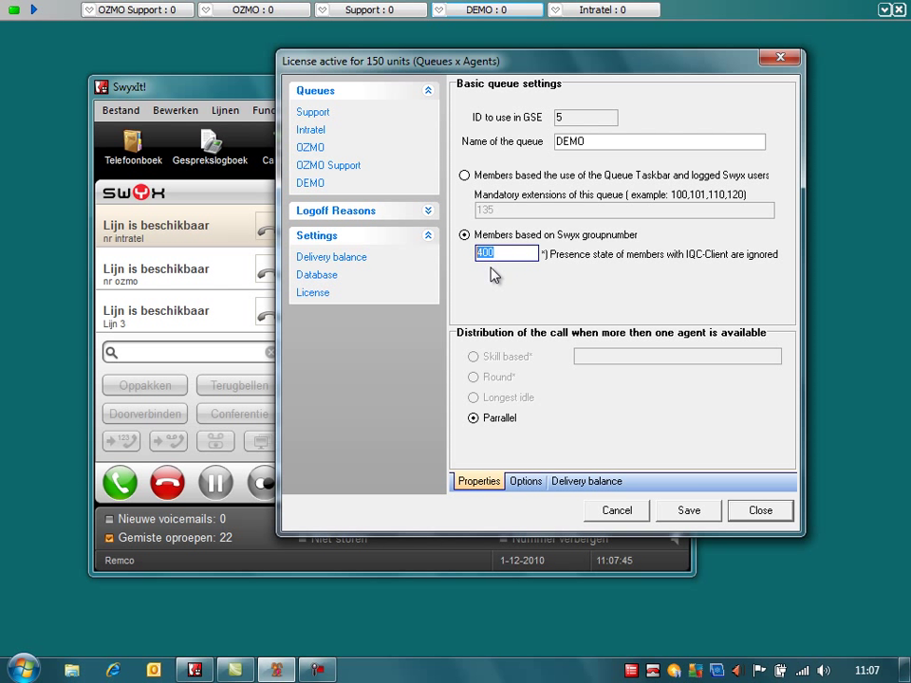
mouse_move(607, 61)
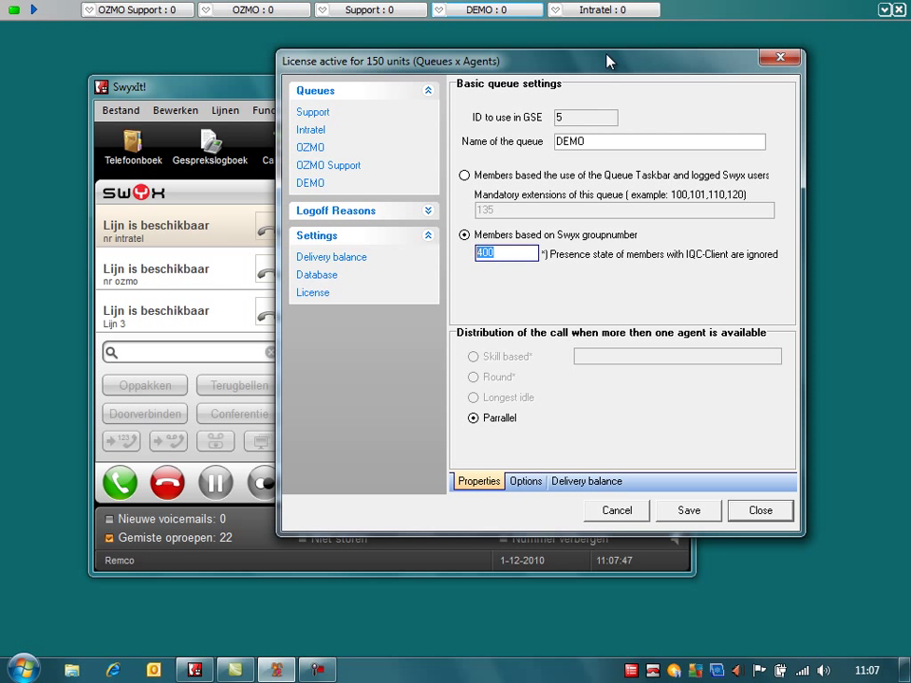
mouse_move(577, 264)
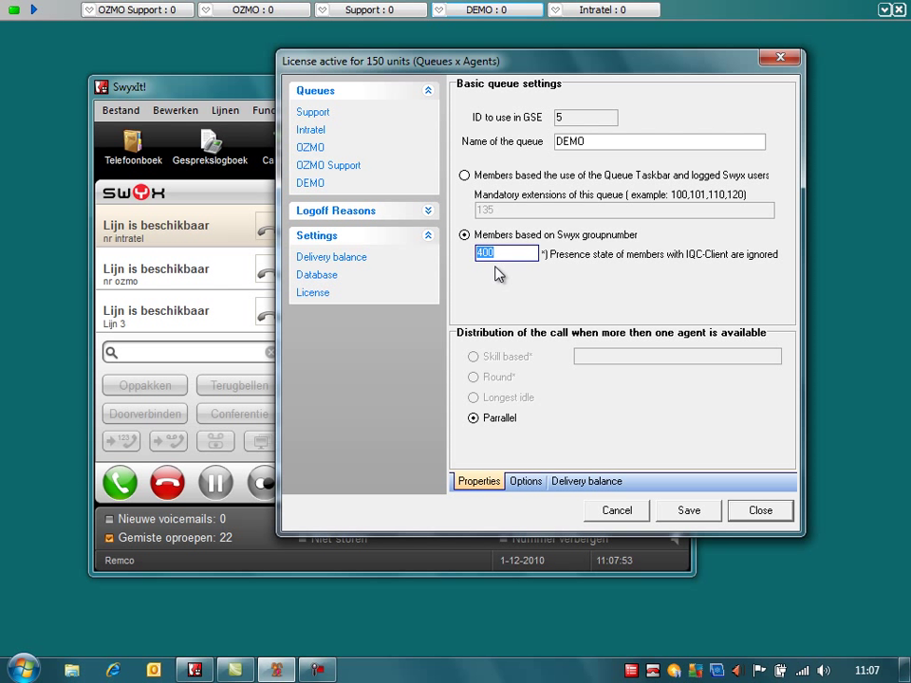
mouse_move(547, 296)
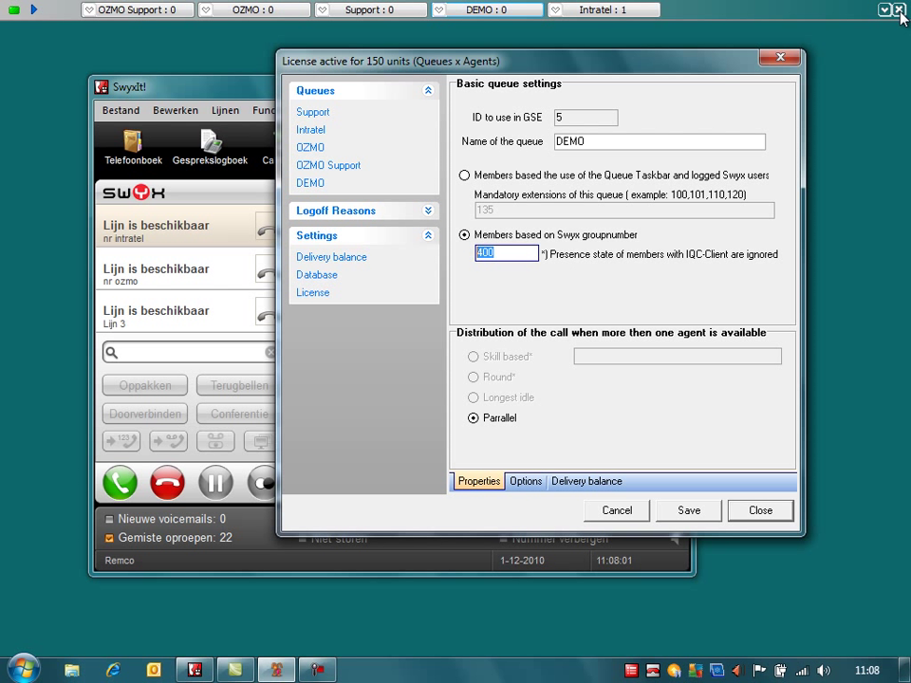
mouse_move(740, 27)
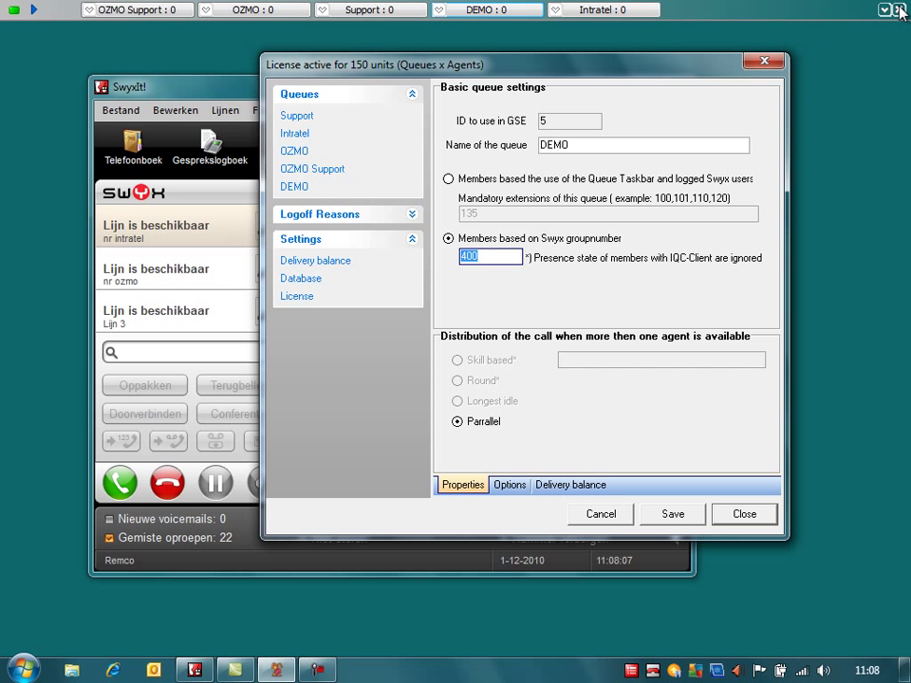
mouse_move(611, 27)
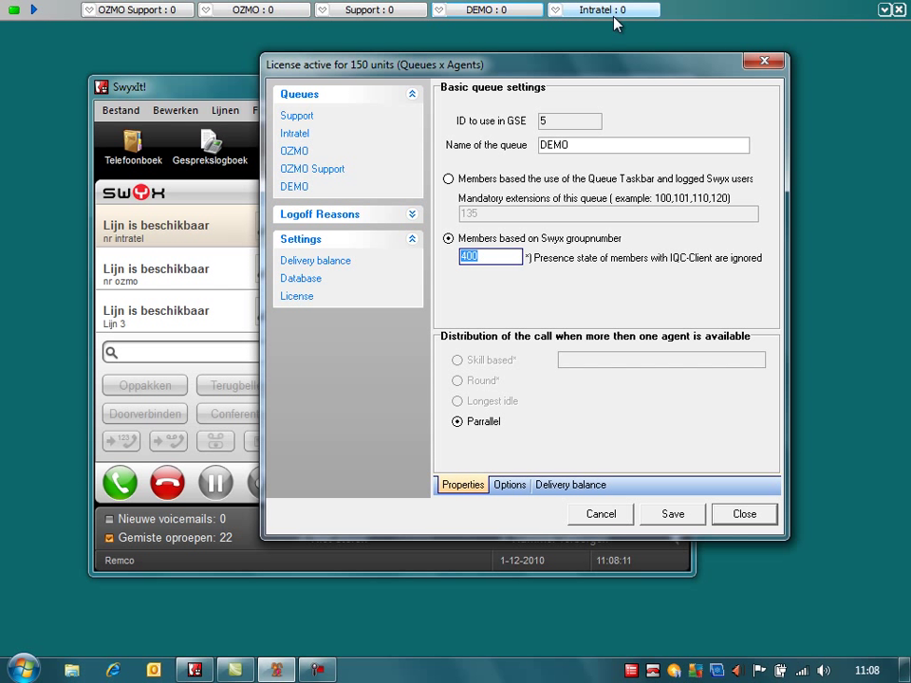
mouse_move(34, 17)
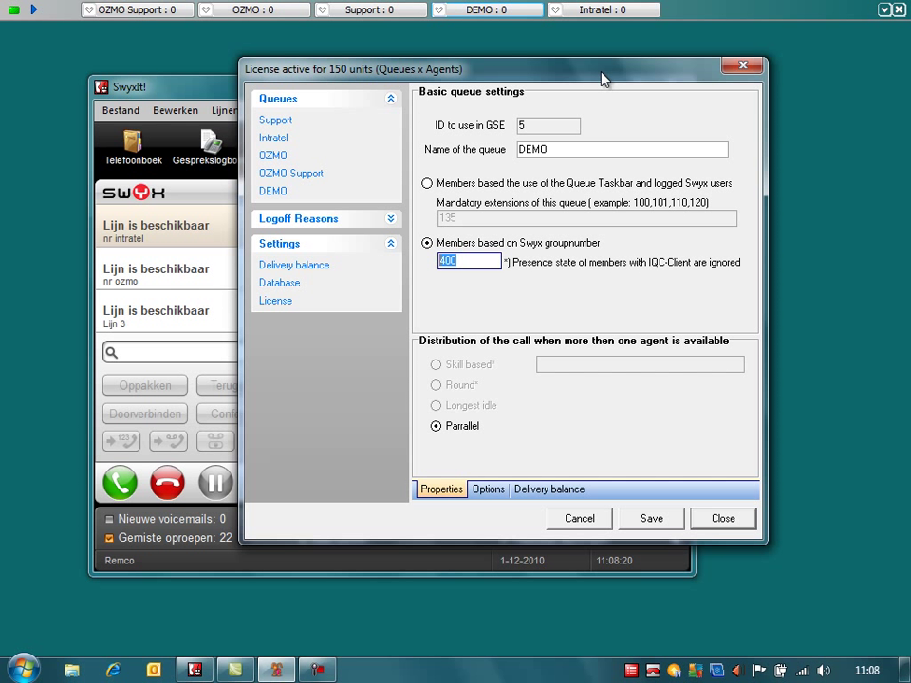
mouse_move(427, 239)
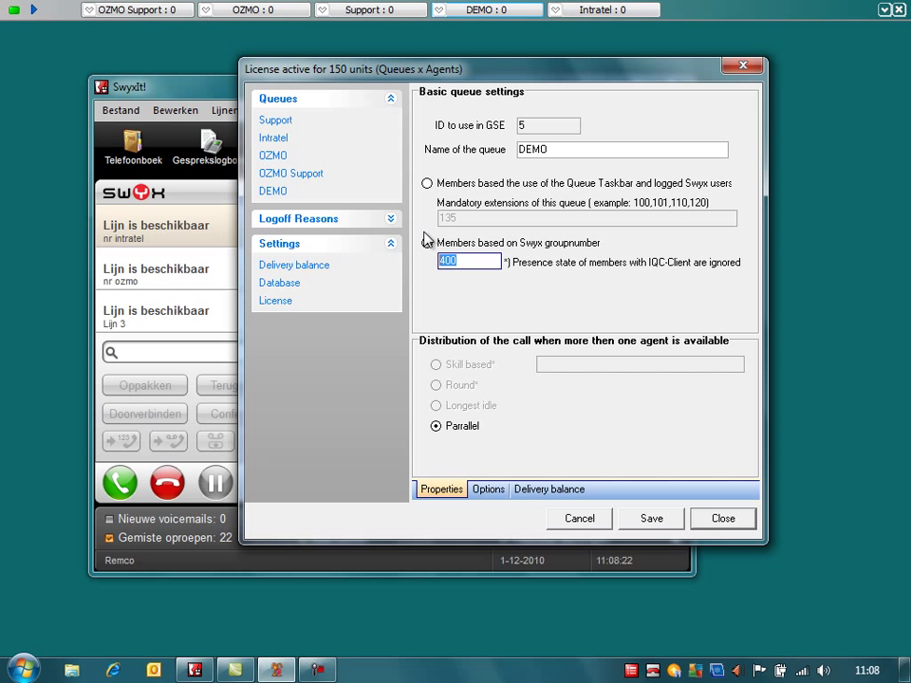
click(427, 243)
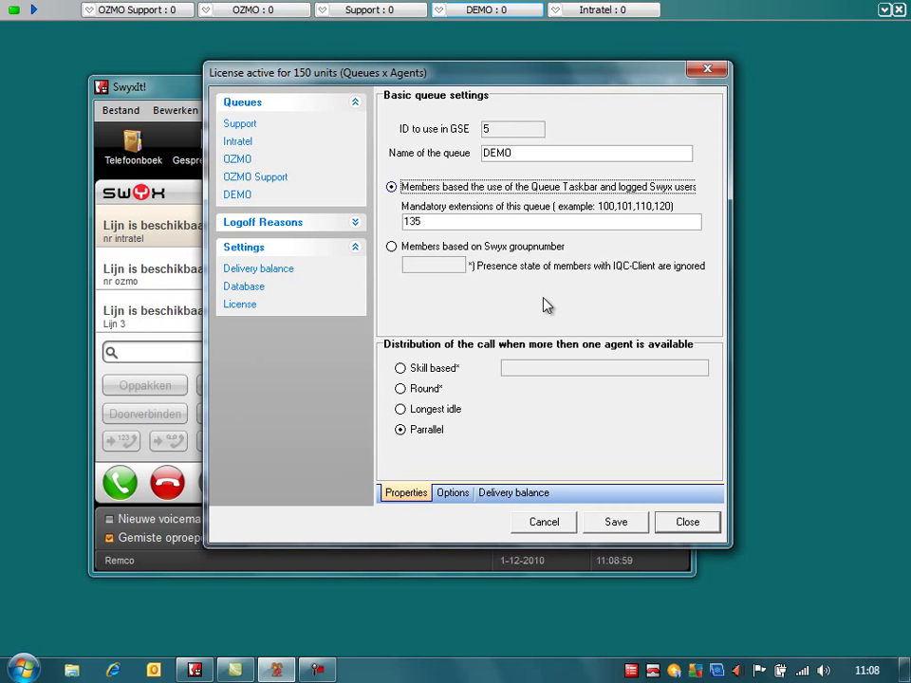
mouse_move(486, 334)
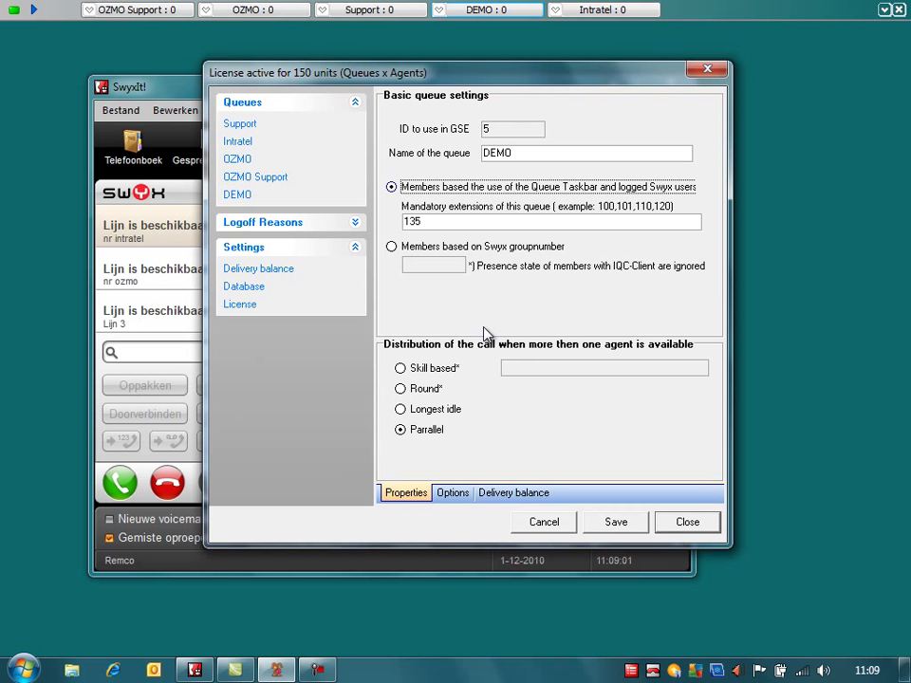
mouse_move(592, 26)
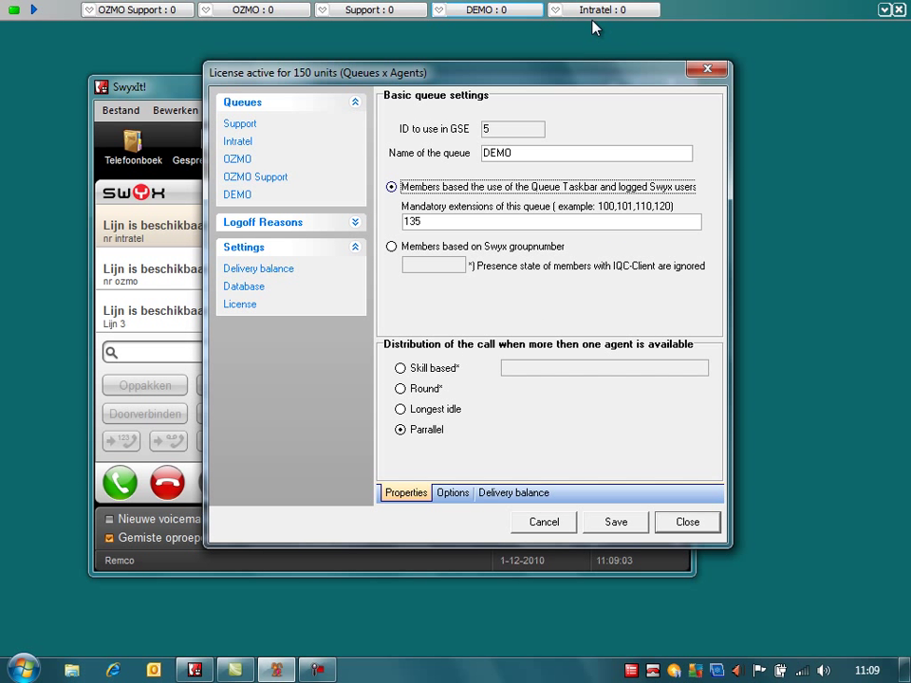
click(486, 9)
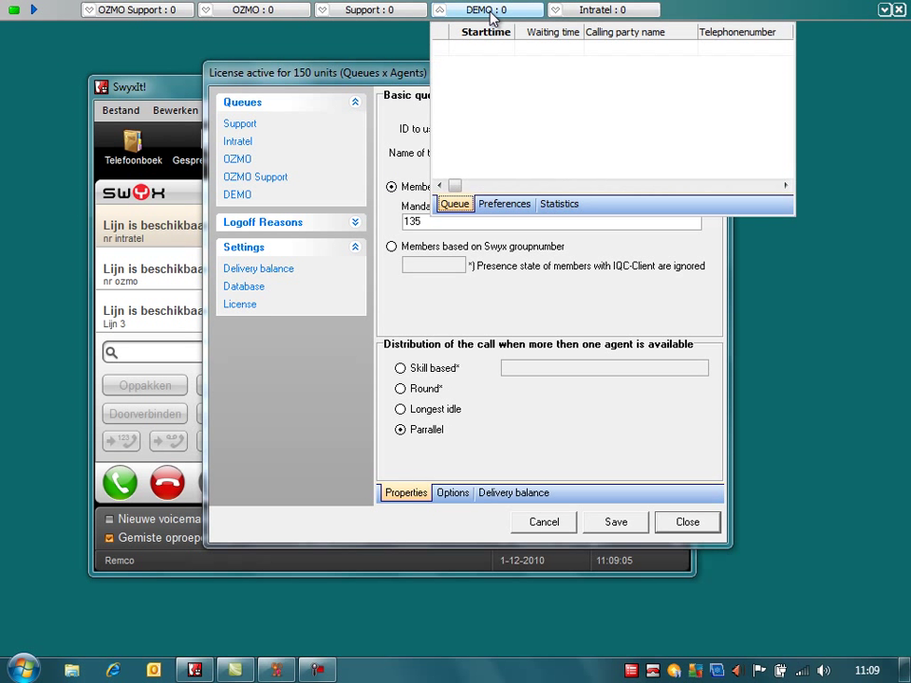
mouse_move(474, 156)
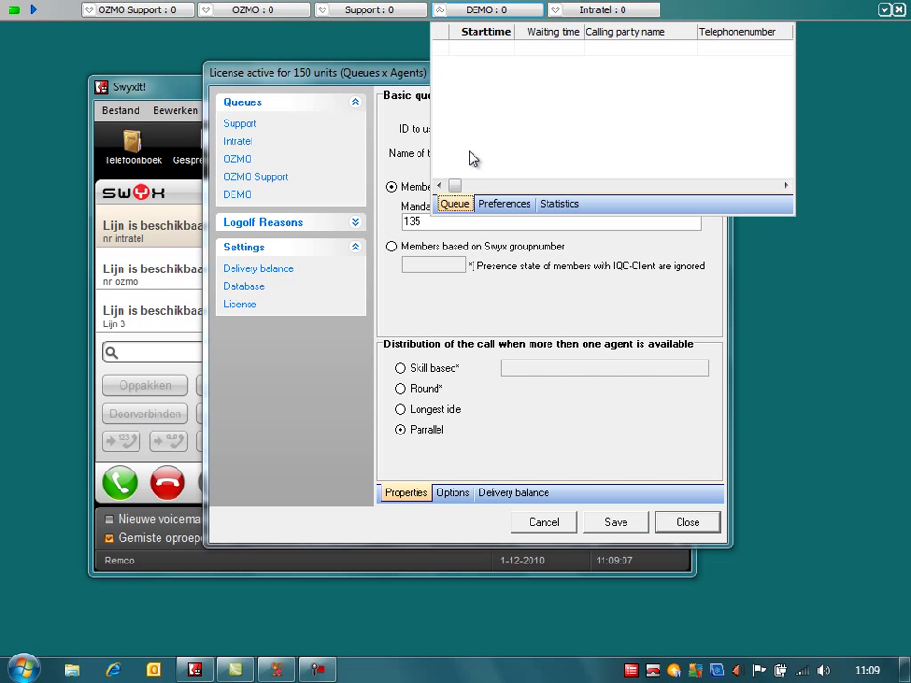
mouse_move(524, 174)
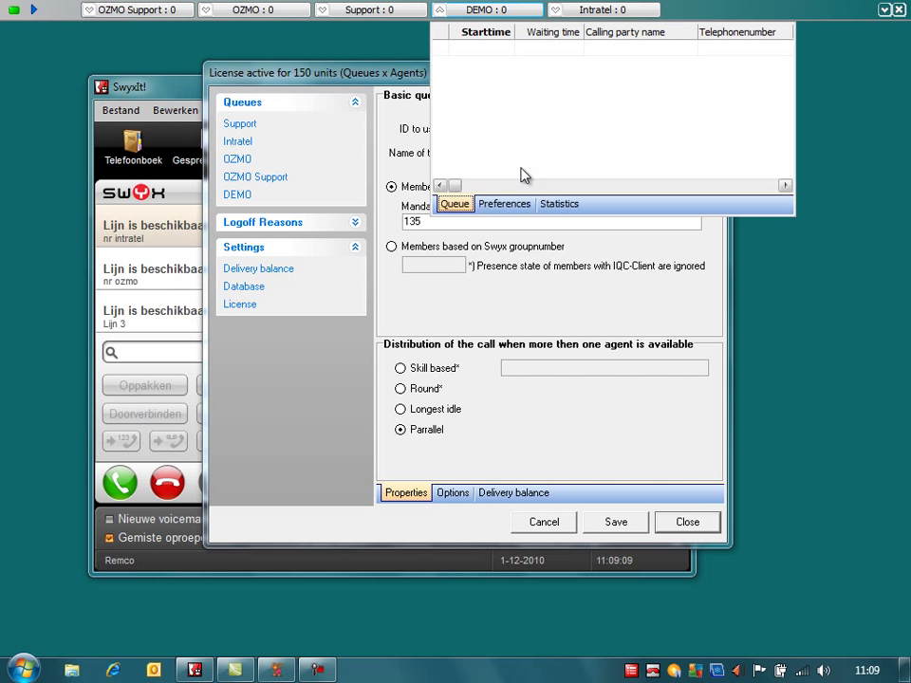
mouse_move(408, 48)
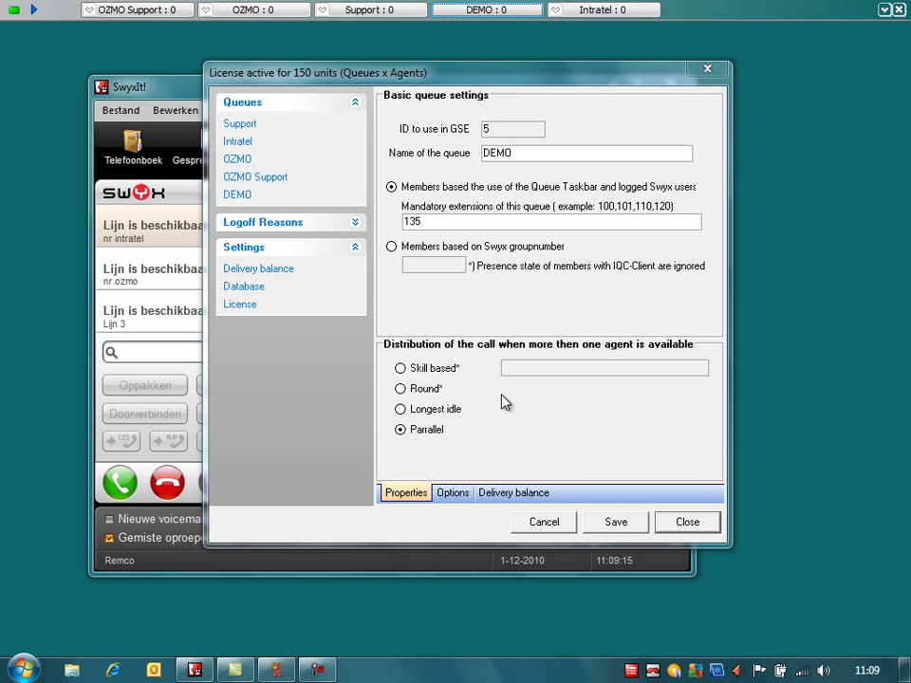
mouse_move(458, 452)
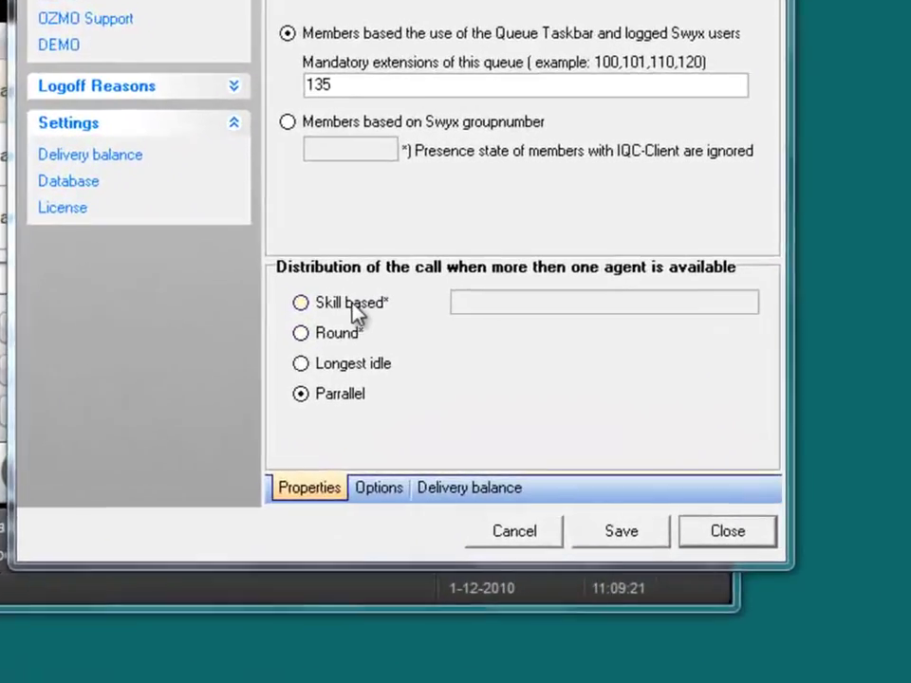
- Choose Skill based distribution and enter the extension order 135,136,137
click(300, 304)
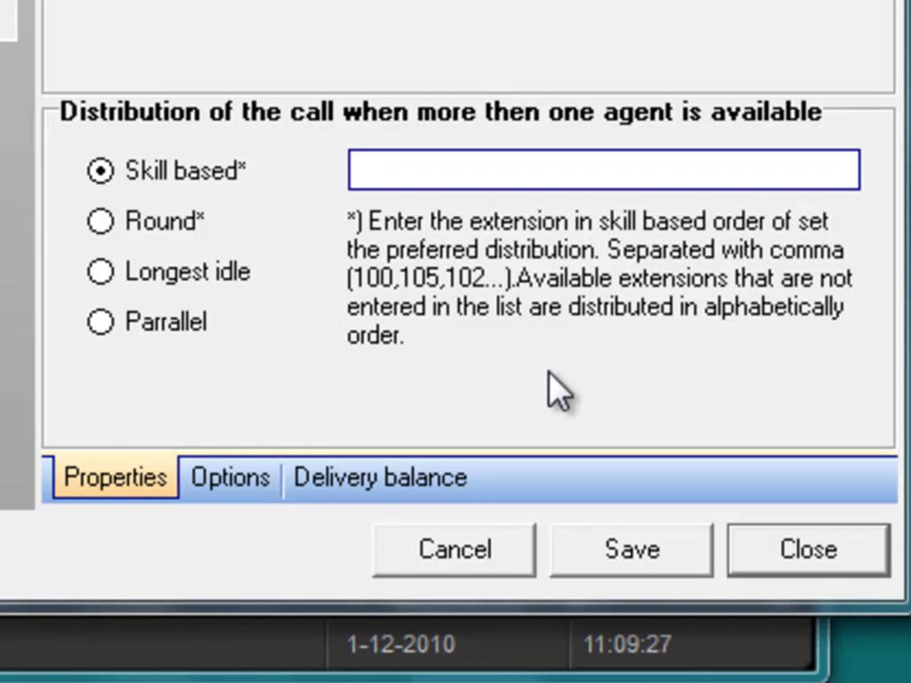
mouse_move(212, 3)
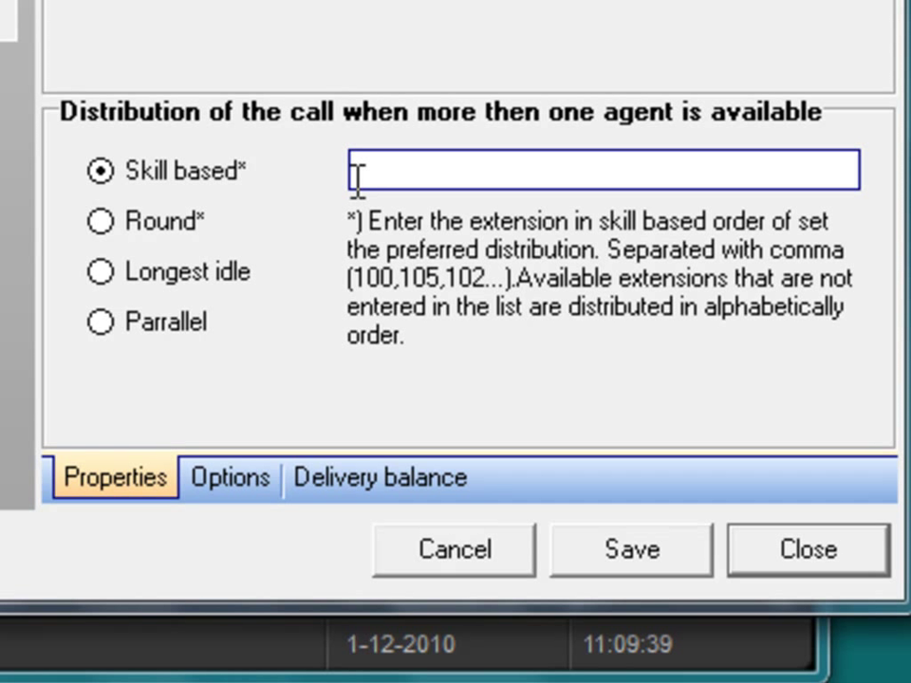
text(135)
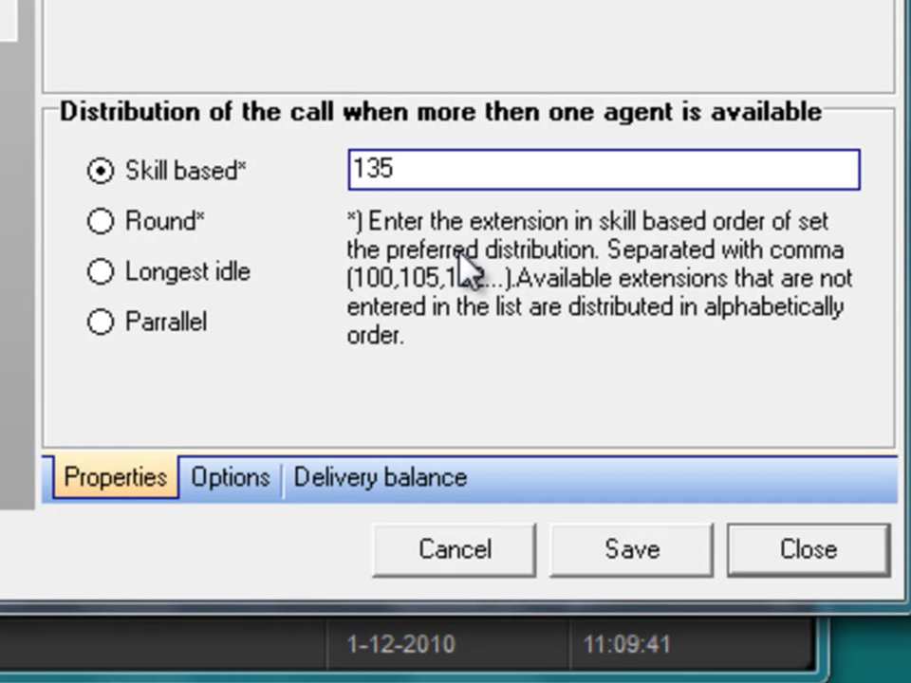
text(,)
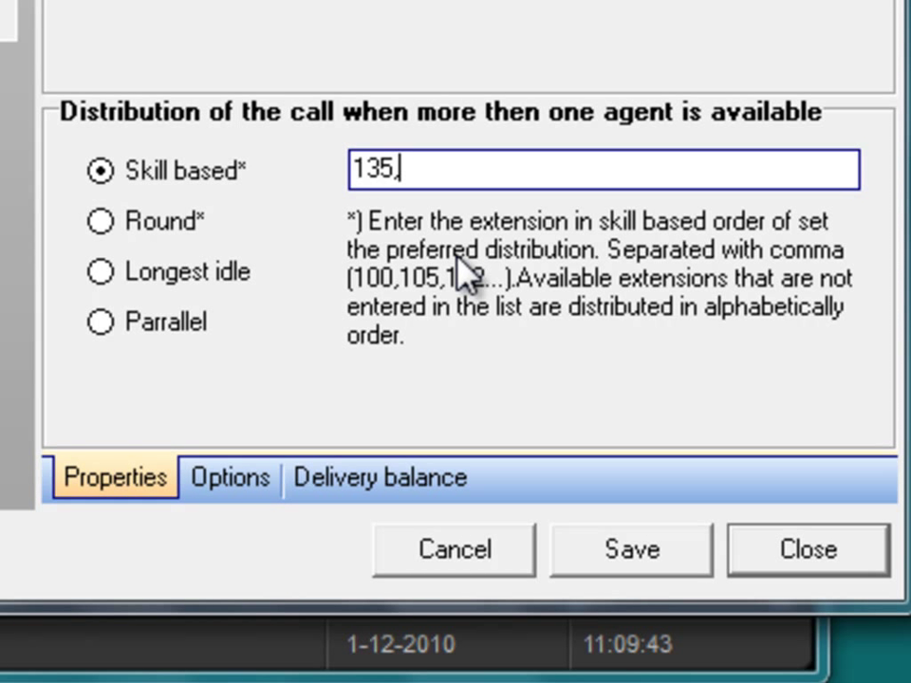
mouse_move(702, 208)
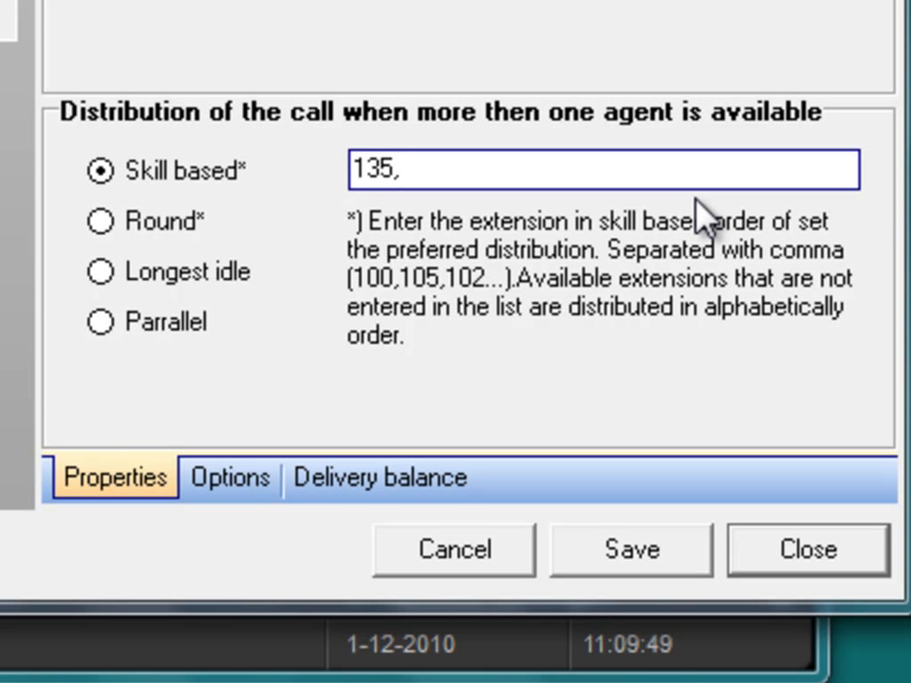
text(136)
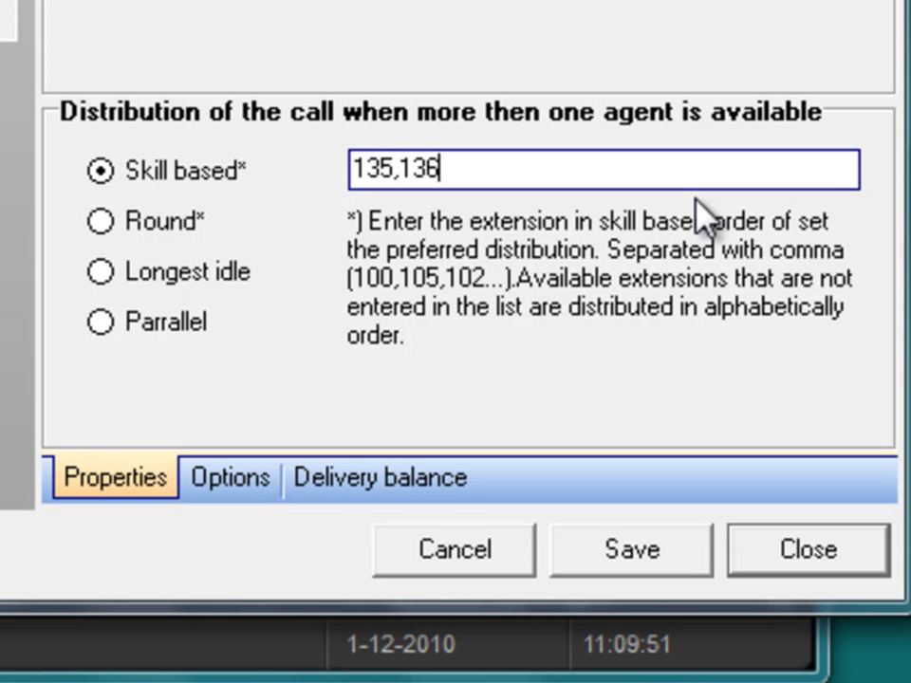
text(,)
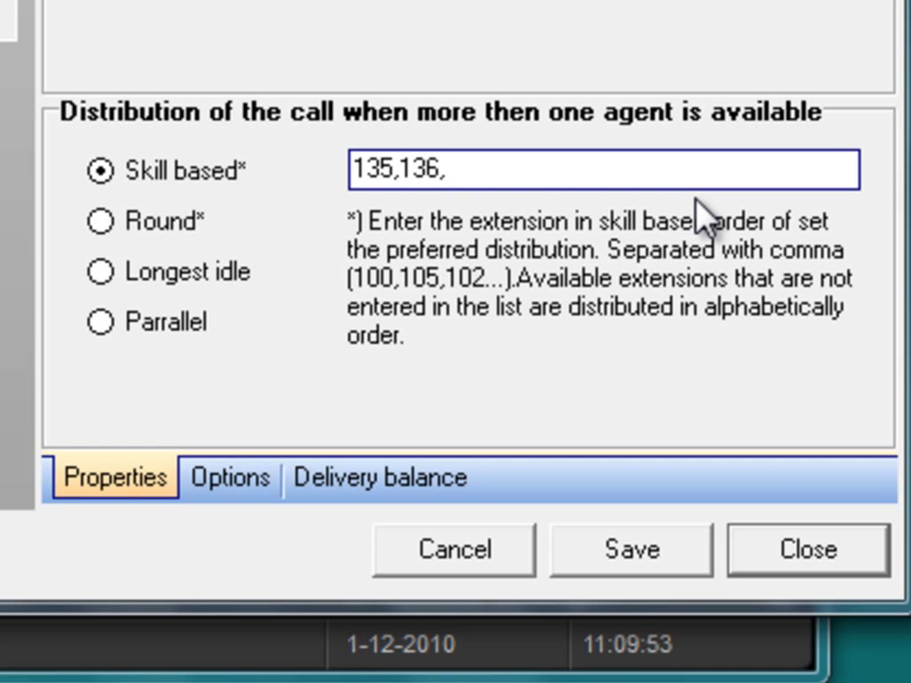
text(137)
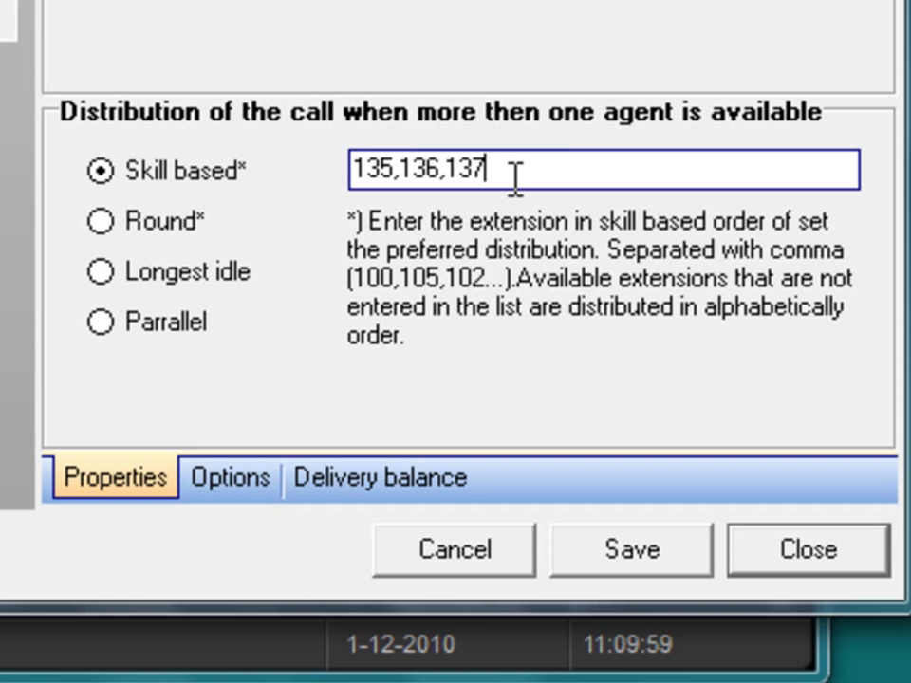
mouse_move(560, 205)
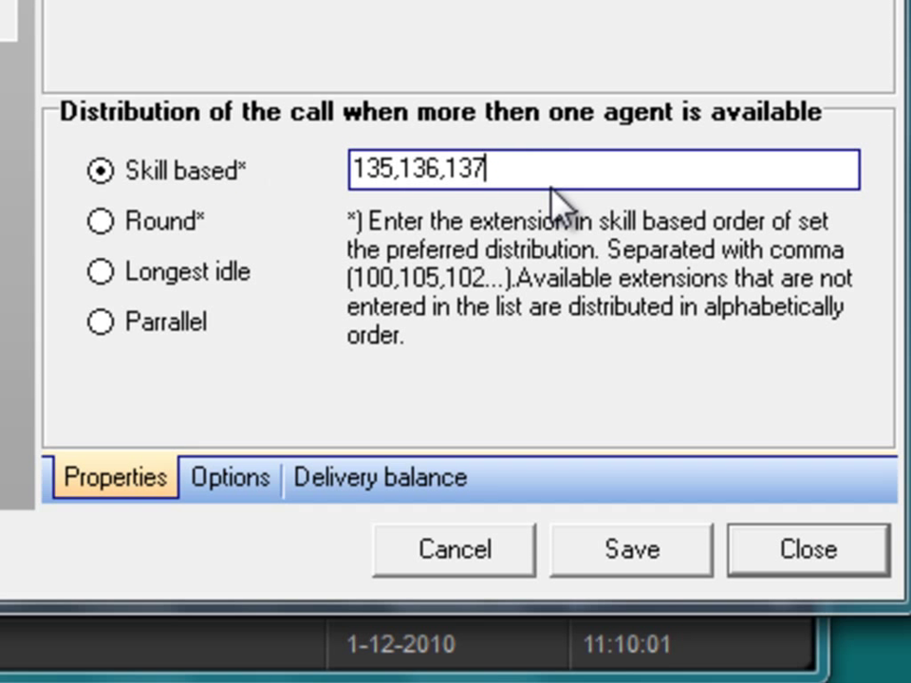
mouse_move(266, 200)
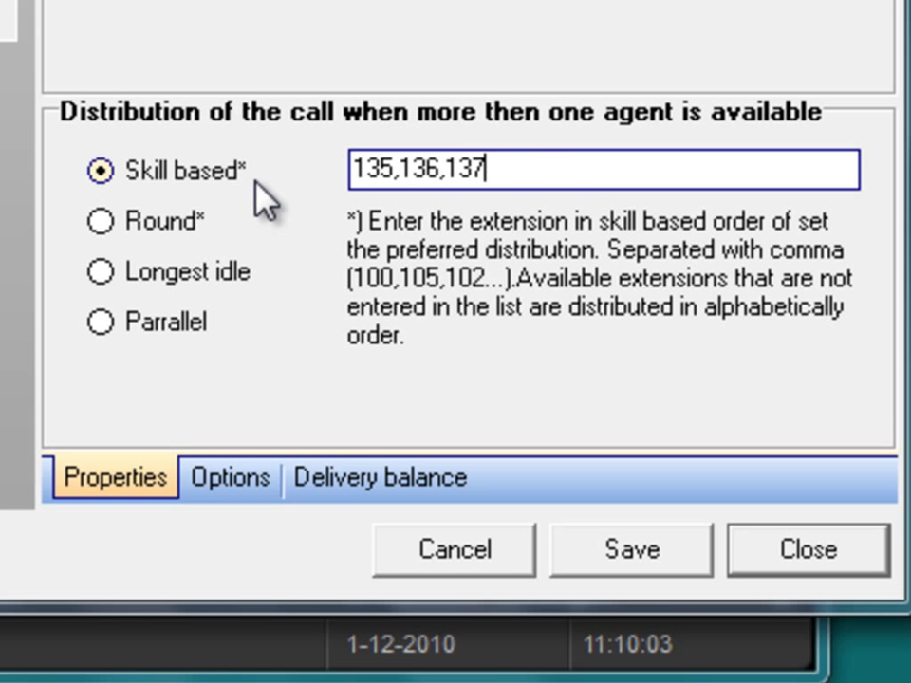
mouse_move(603, 245)
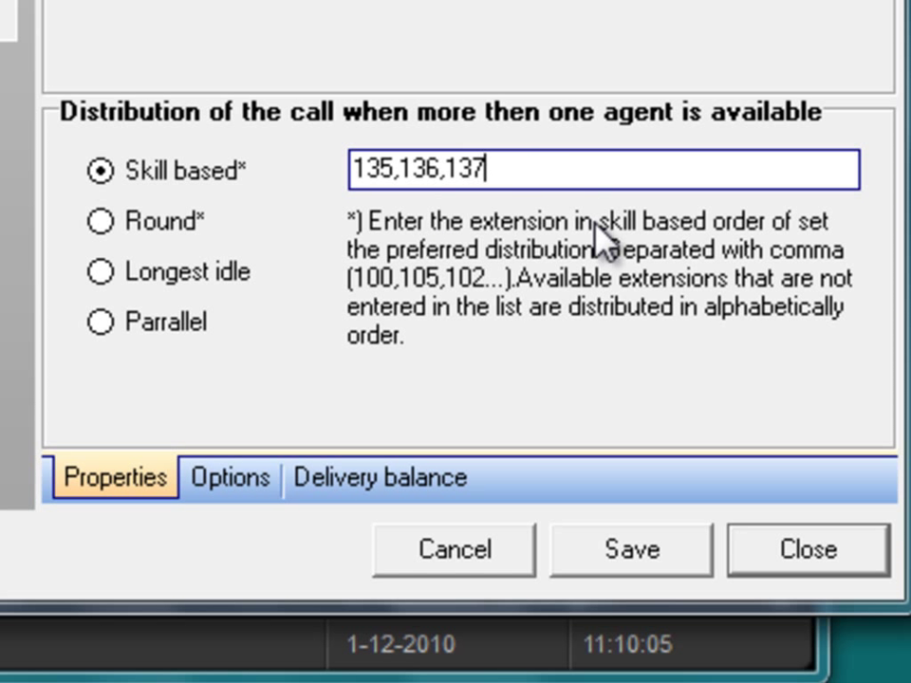
mouse_move(408, 294)
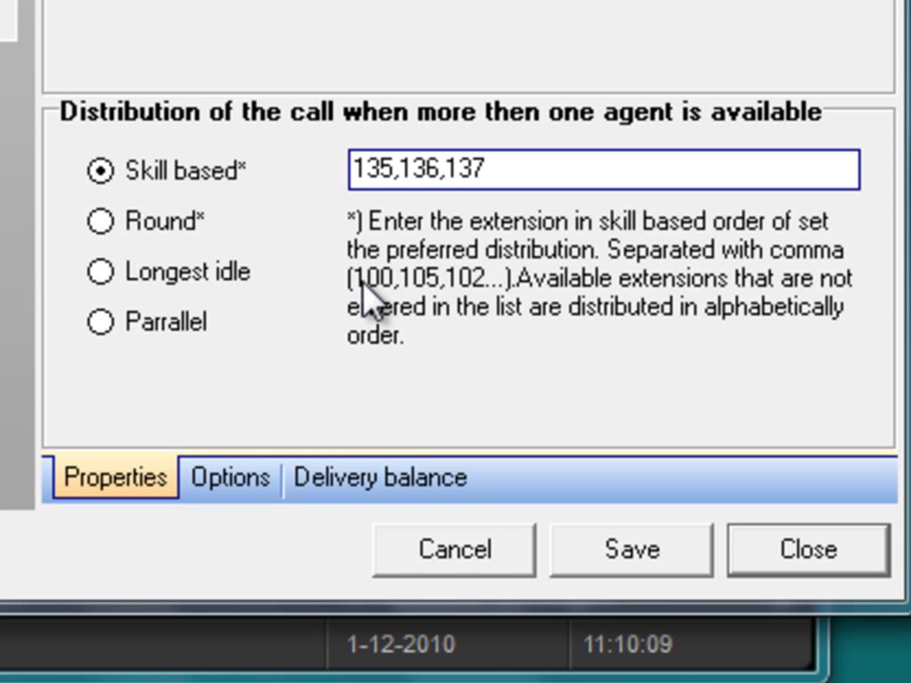
mouse_move(569, 199)
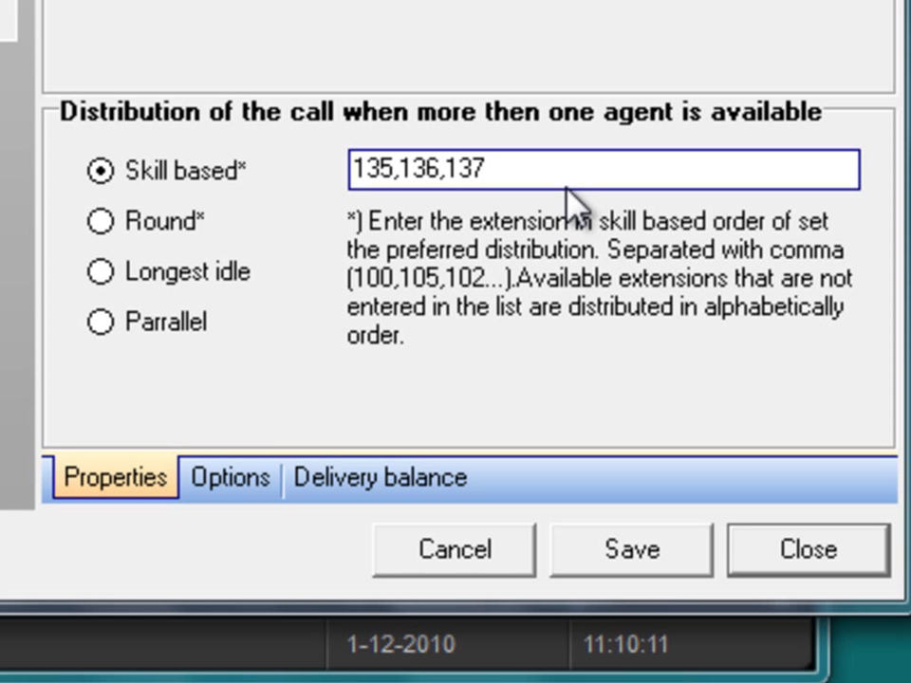
mouse_move(554, 285)
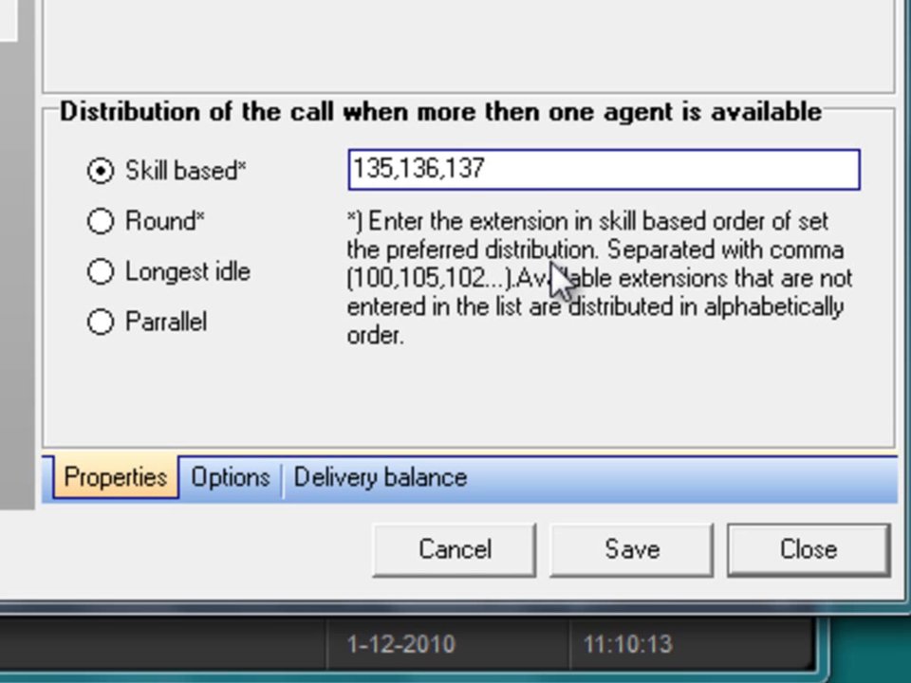
mouse_move(471, 349)
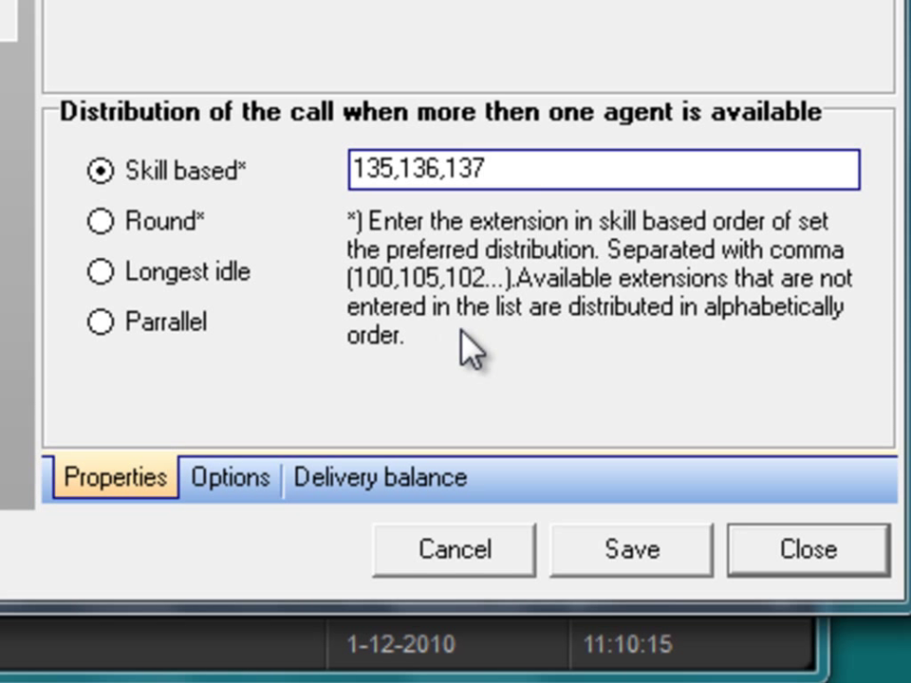
mouse_move(190, 257)
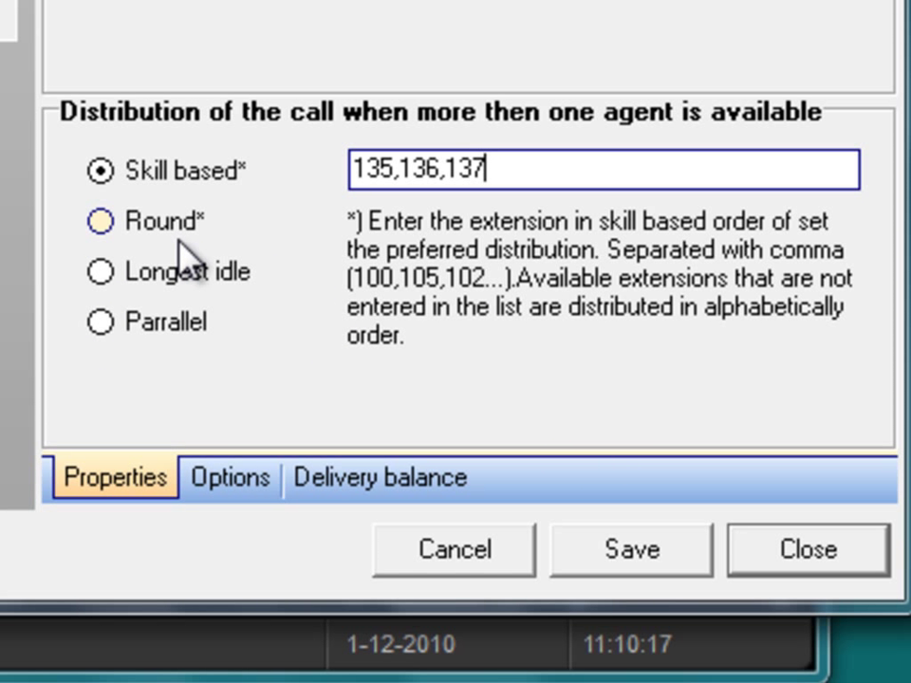
- Show Round and Longest idle options, then leave distribution on Parallel
click(99, 220)
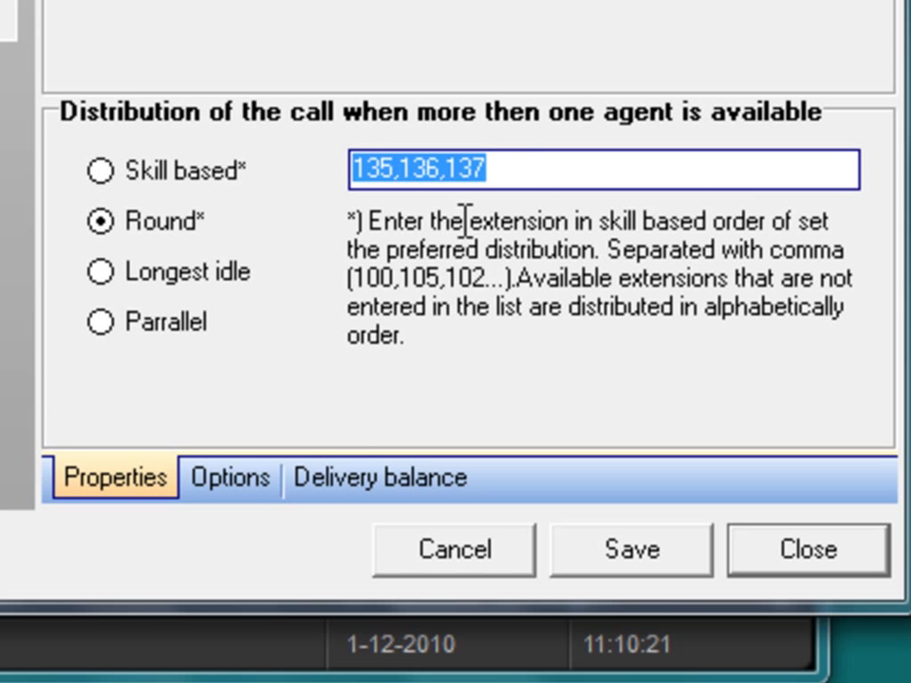
mouse_move(646, 288)
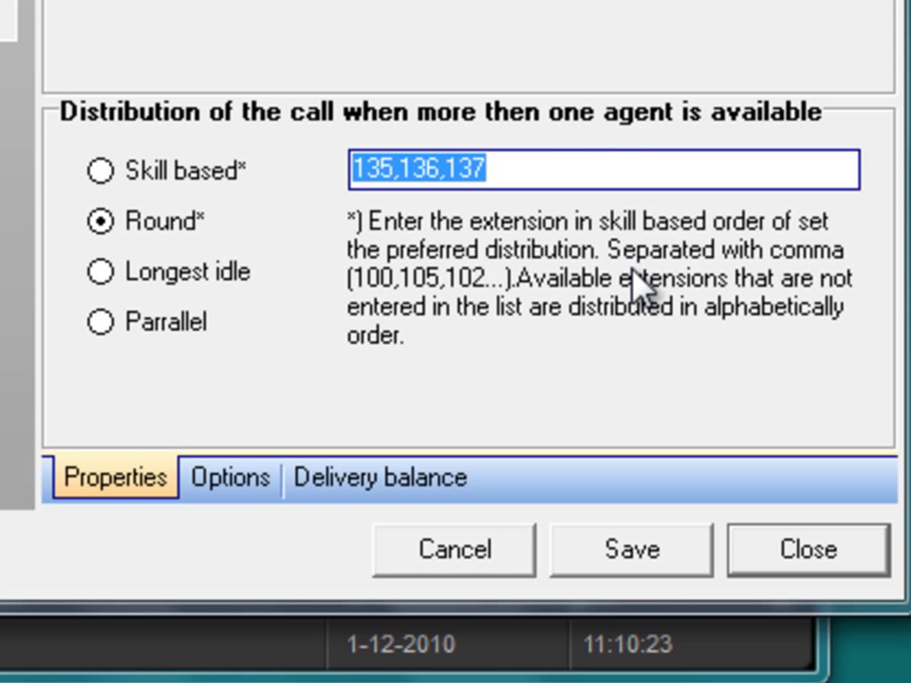
mouse_move(435, 315)
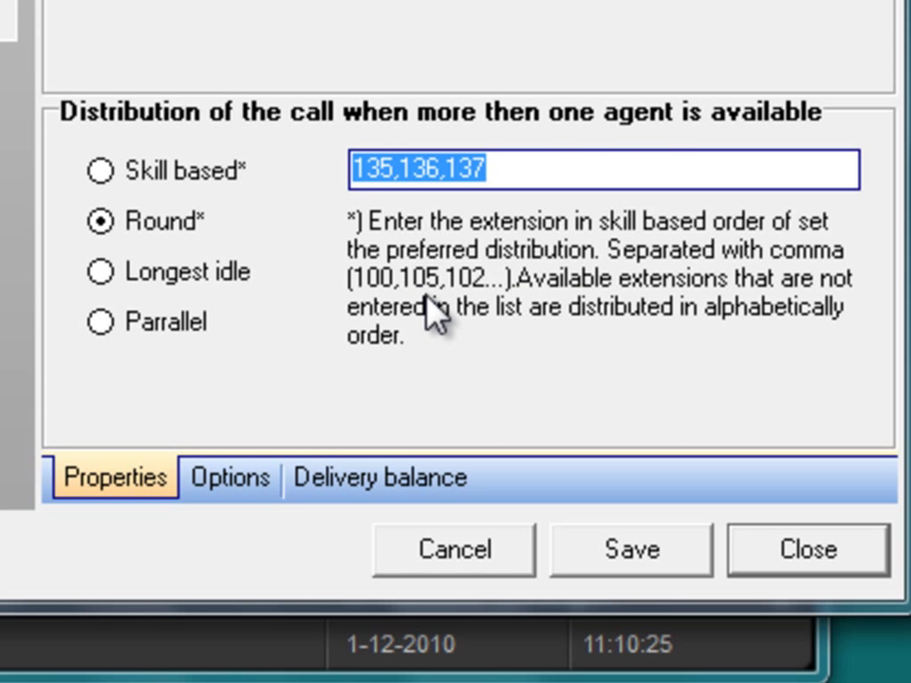
mouse_move(679, 171)
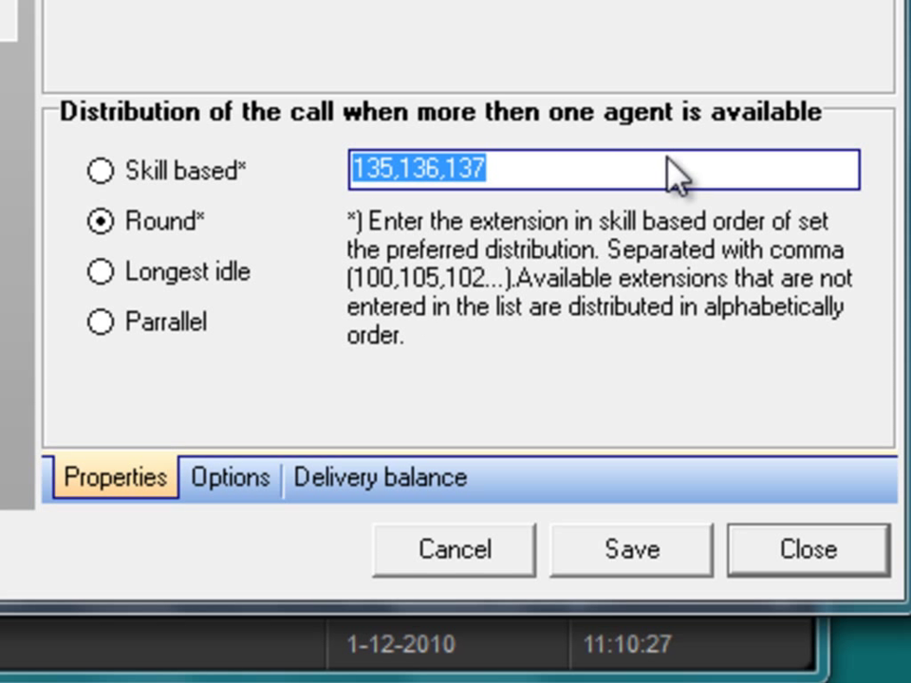
mouse_move(322, 281)
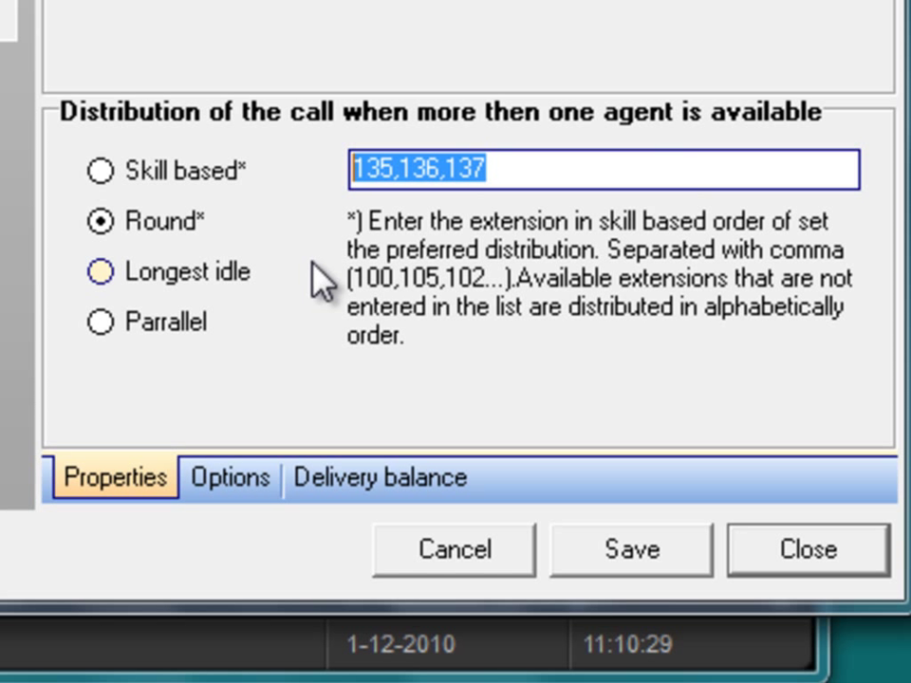
click(99, 269)
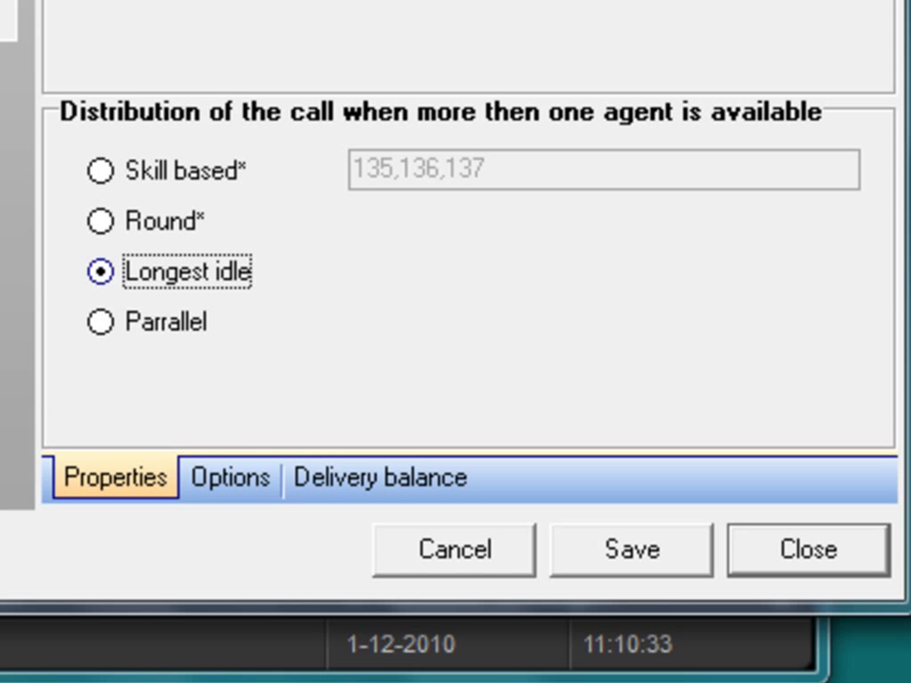
click(98, 323)
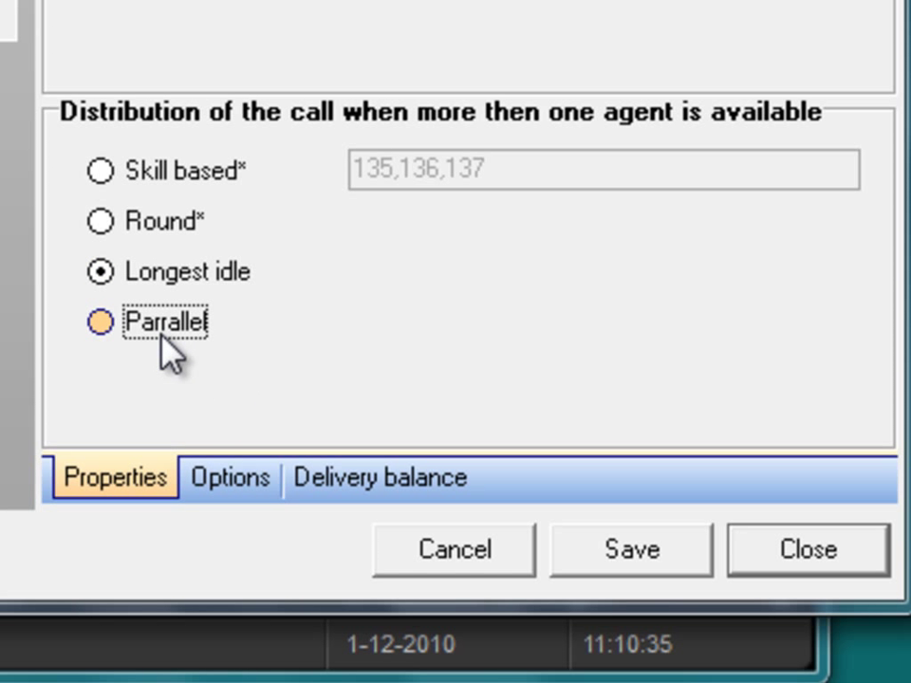
click(97, 322)
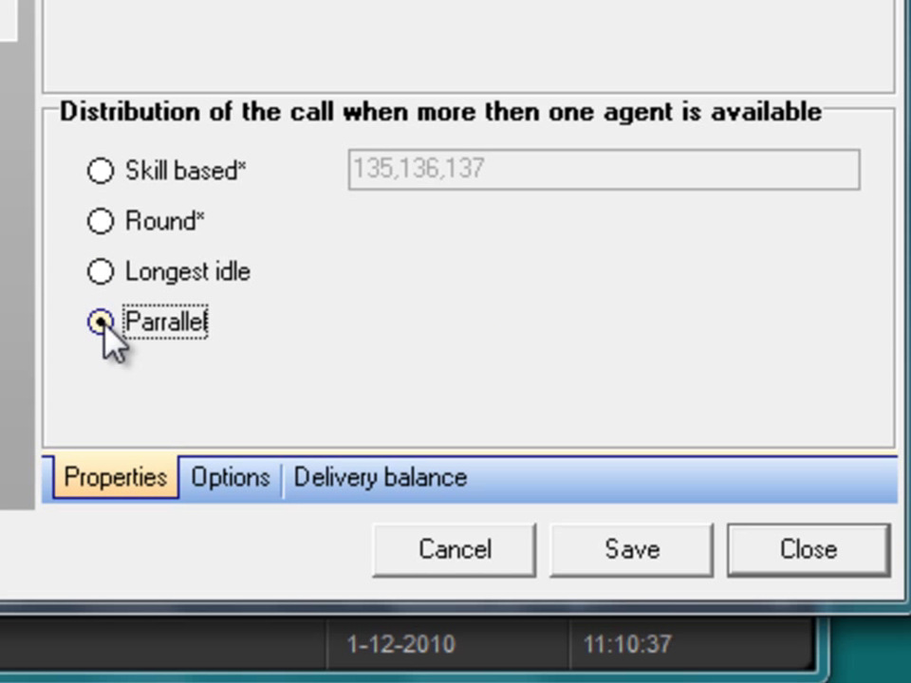